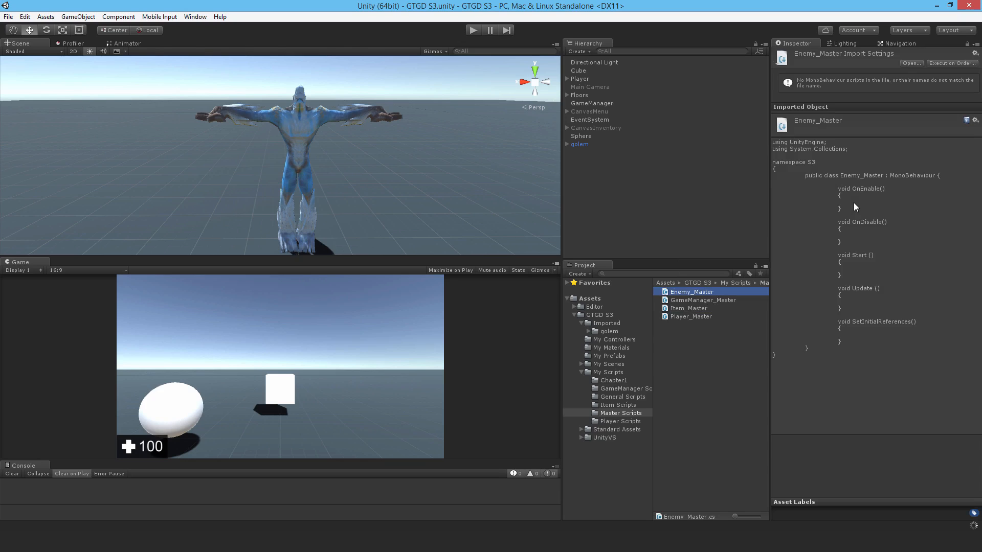
- Open Enemy_Master from the Master Scripts folder so it loads in Visual Studio
{"action": "double_click", "coordinate": [691, 292]}
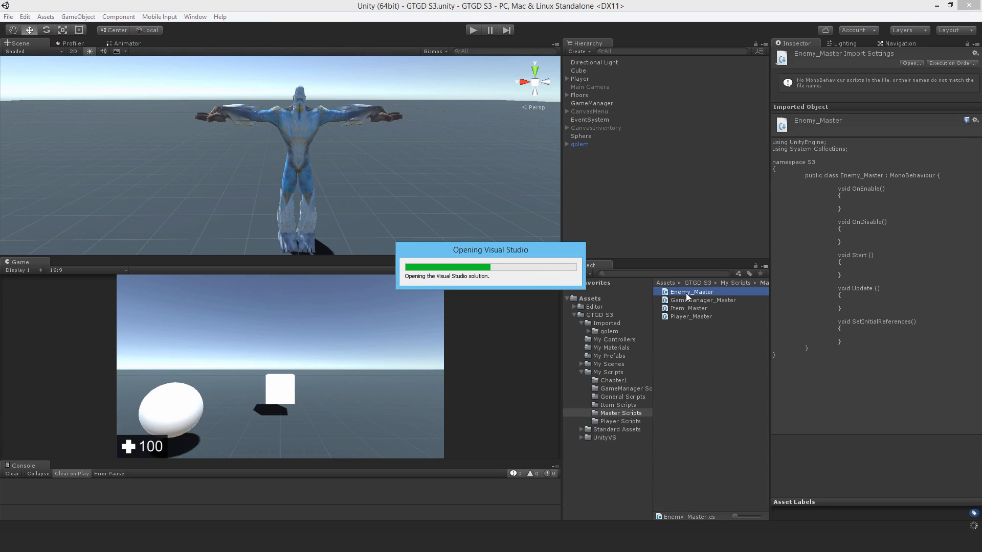
{"action": "double_click", "coordinate": [691, 291]}
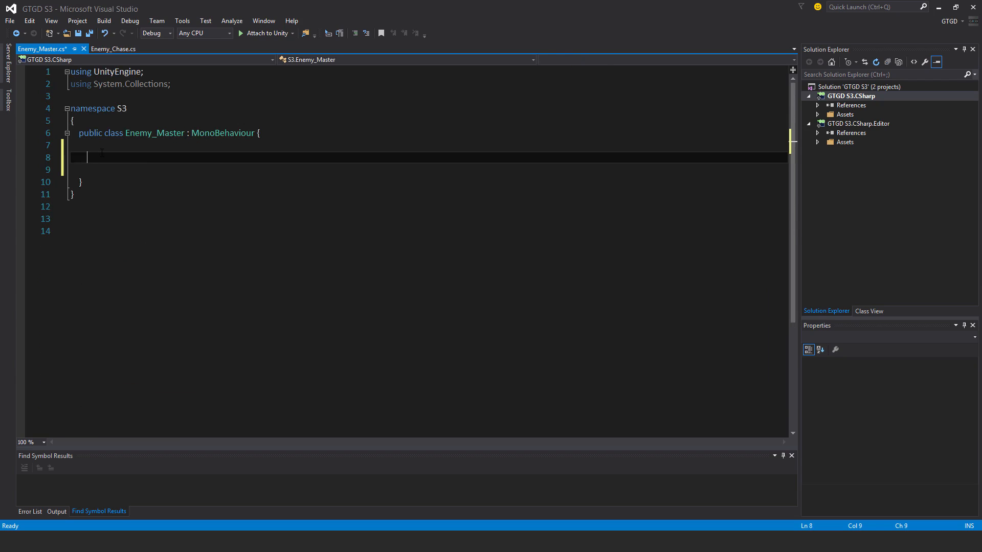
- Declare 'public Transform myTarget;' and 'public delegate void GeneralEventHandler();' in Enemy_Master
{"action": "type", "text": "public t"}
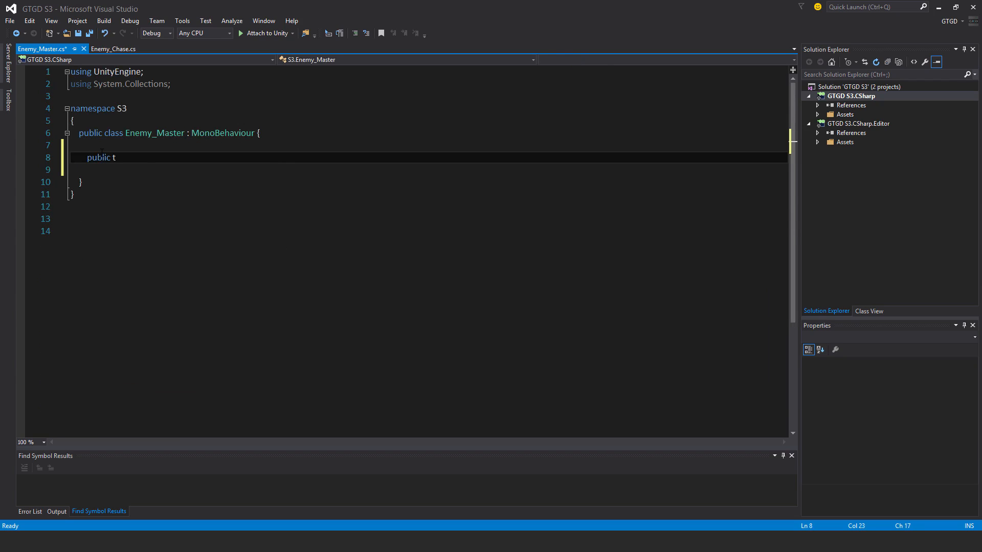
{"action": "type", "text": "ransform myTarg"}
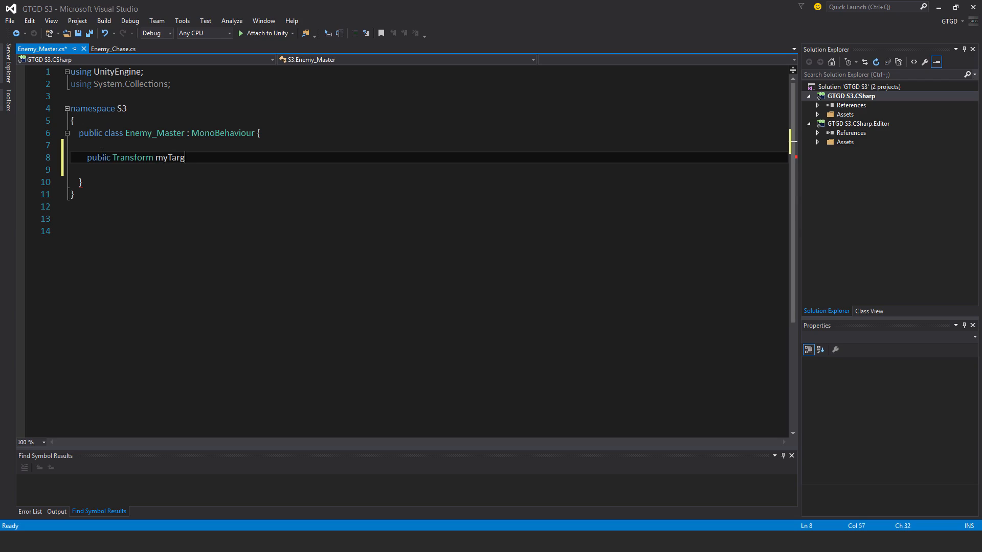
{"action": "type", "text": "et;"}
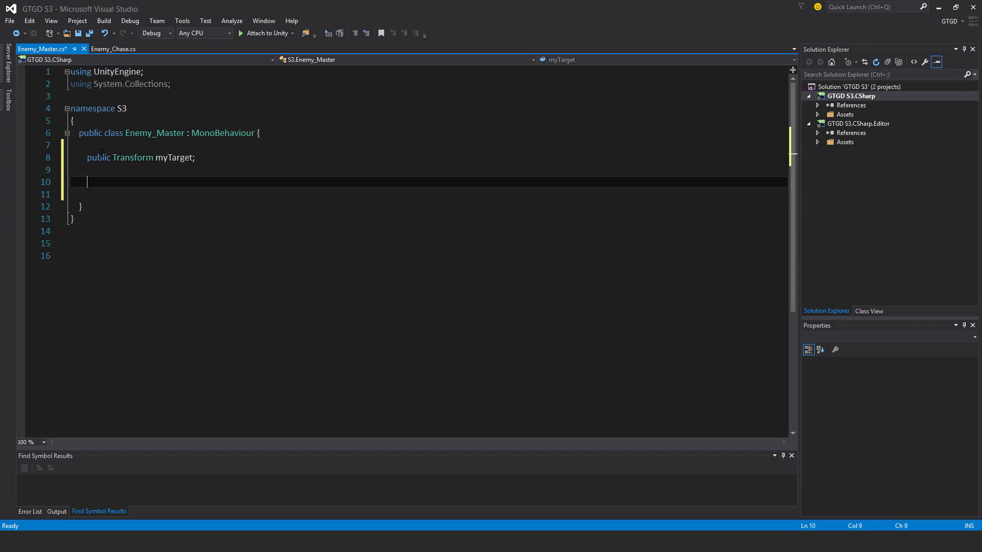
{"action": "type", "text": "public"}
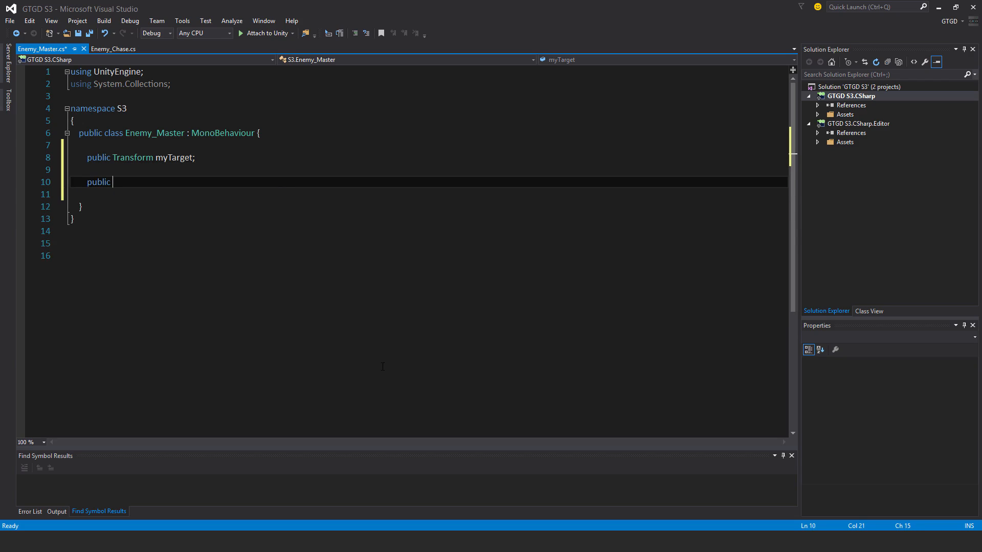
{"action": "type", "text": "delegate"}
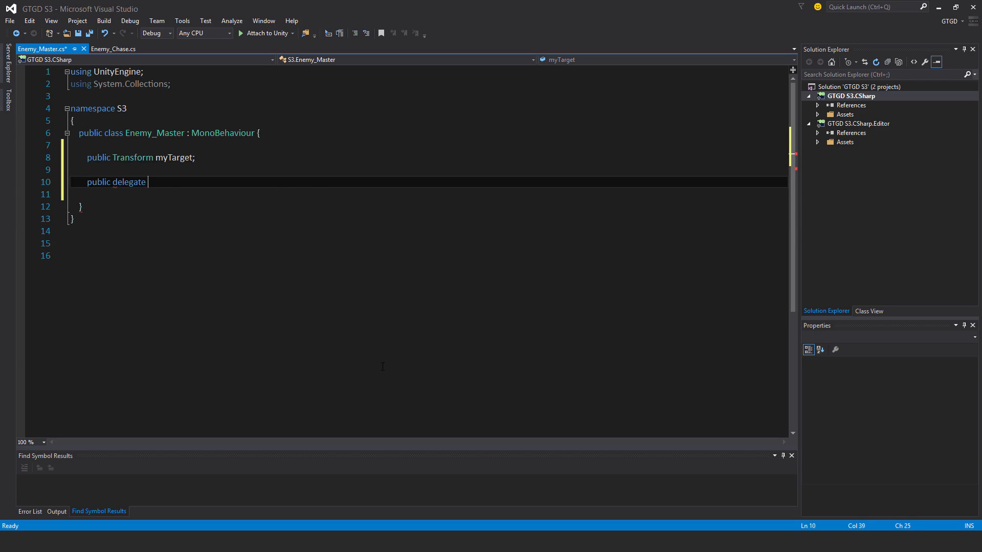
{"action": "type", "text": "void GeeneralEvent"}
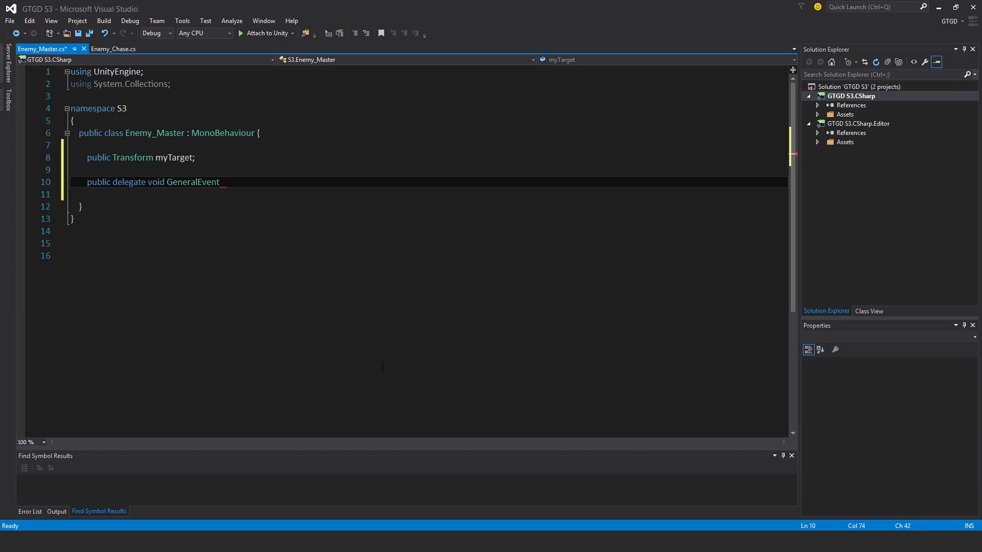
{"action": "type", "text": "Handler();"}
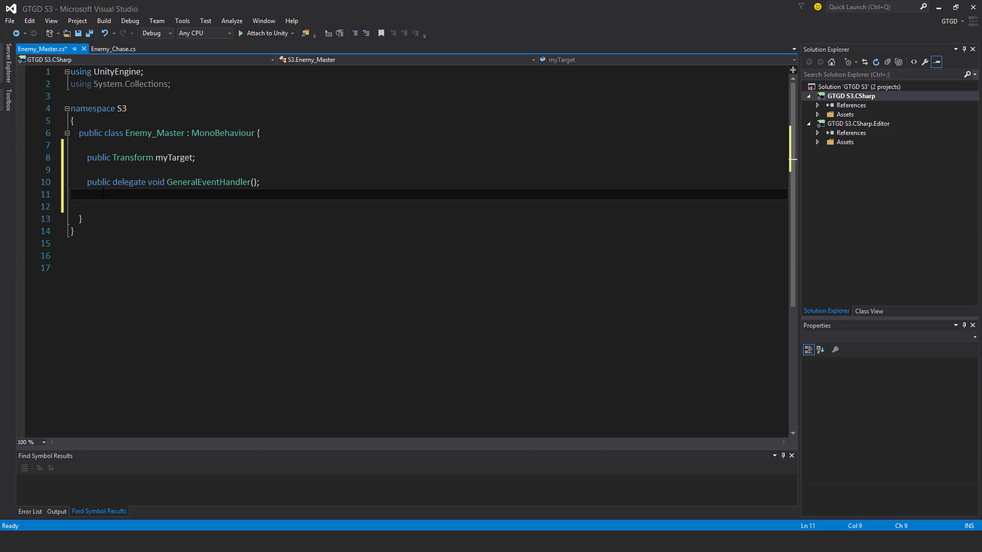
- Declare GeneralEventHandler events EventEnemyDie, EventEnemyWalking and EventEnemyReachedNavTarget
{"action": "type", "text": "public e"}
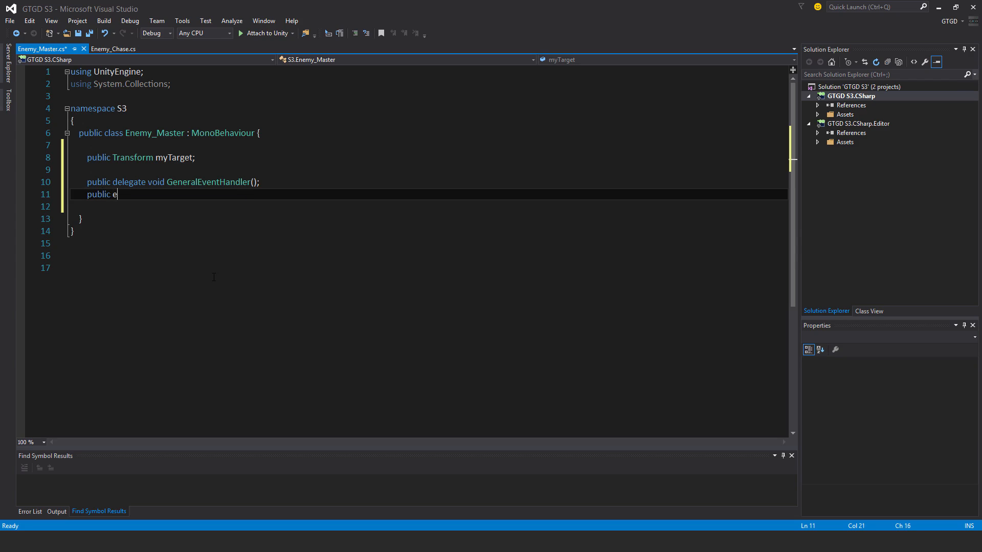
{"action": "type", "text": "vent GeneralEventHandler EventEnemy"}
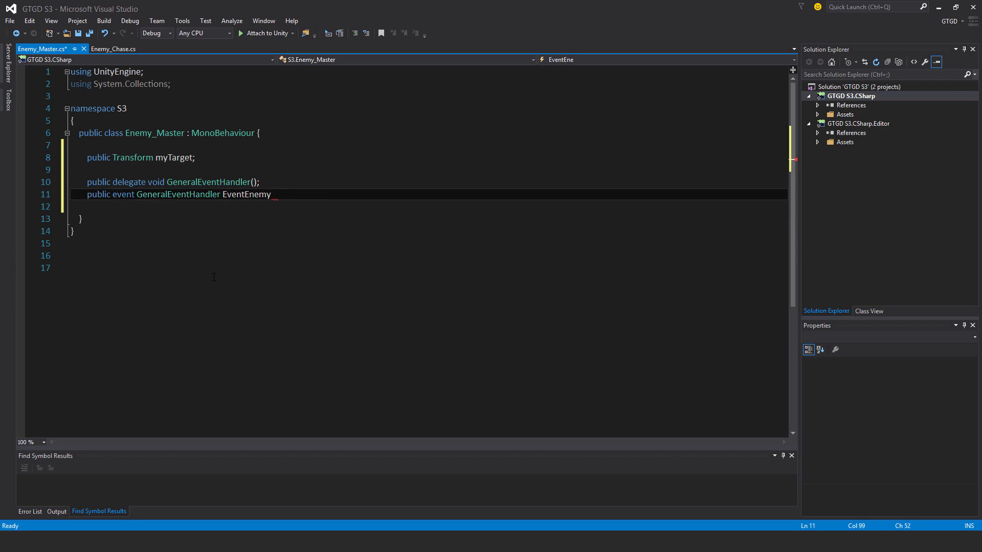
{"action": "type", "text": "Die();"}
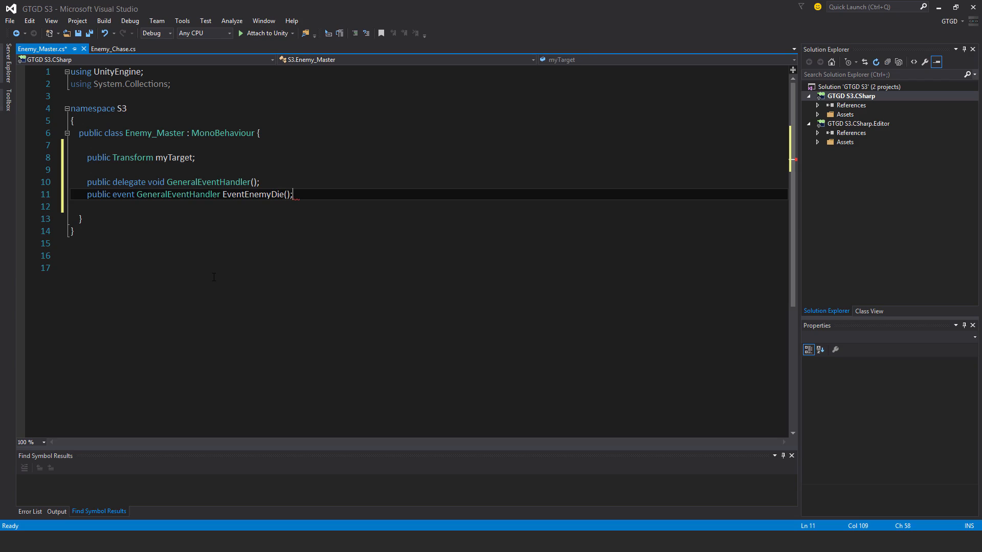
{"action": "key", "text": "Backspace"}
{"action": "type", "text": "public event GeneralEventHandler EventEnemy"}
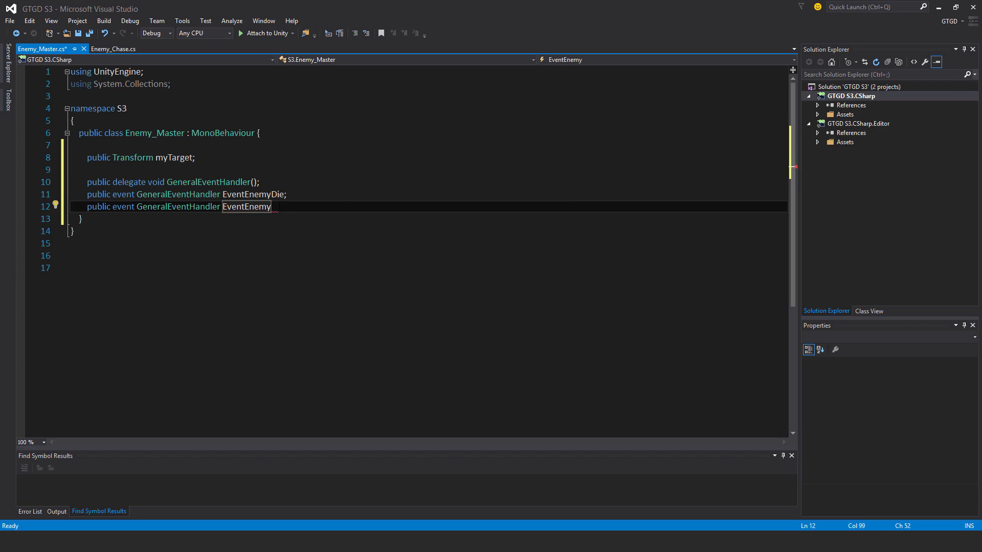
{"action": "type", "text": "Walking;"}
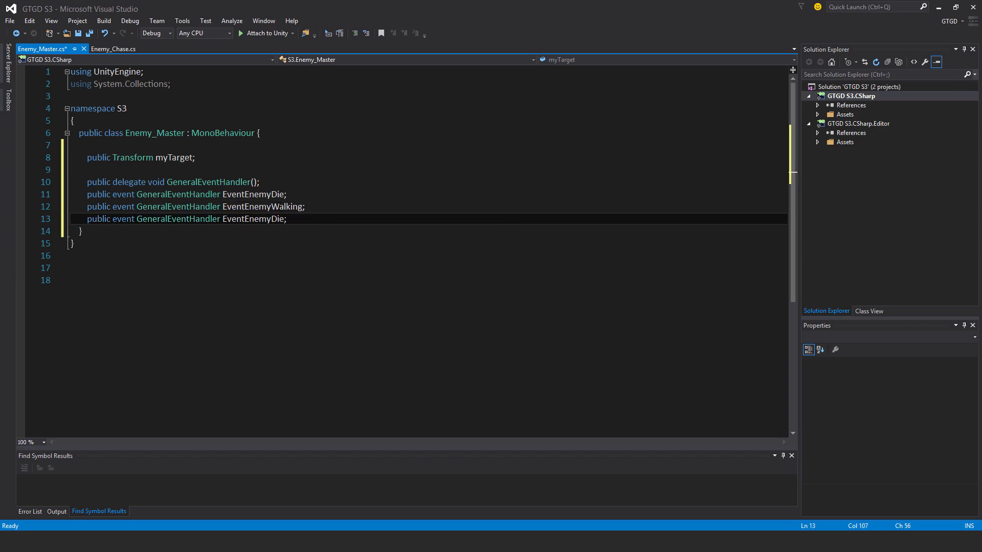
{"action": "type", "text": "EventEnemyReach"}
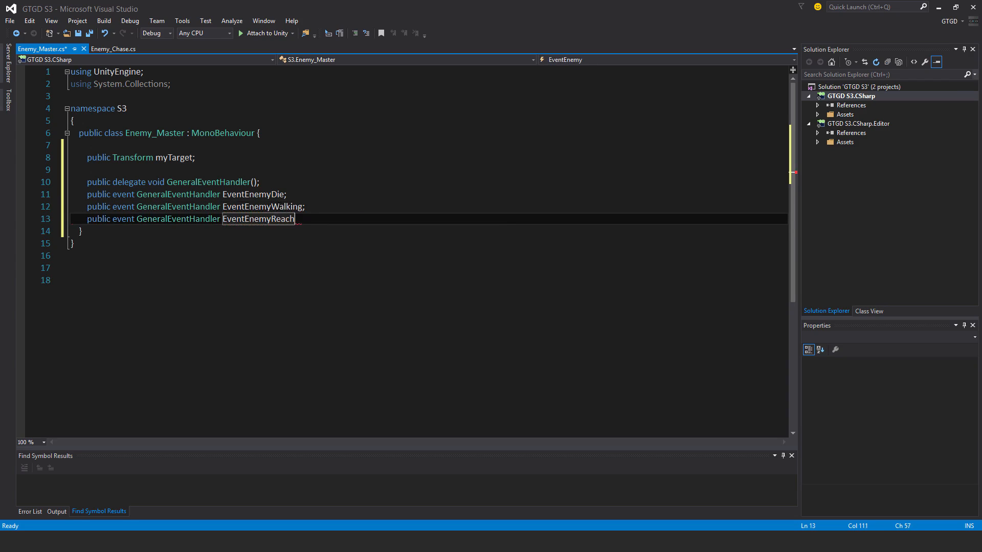
{"action": "type", "text": "edNavTarget"}
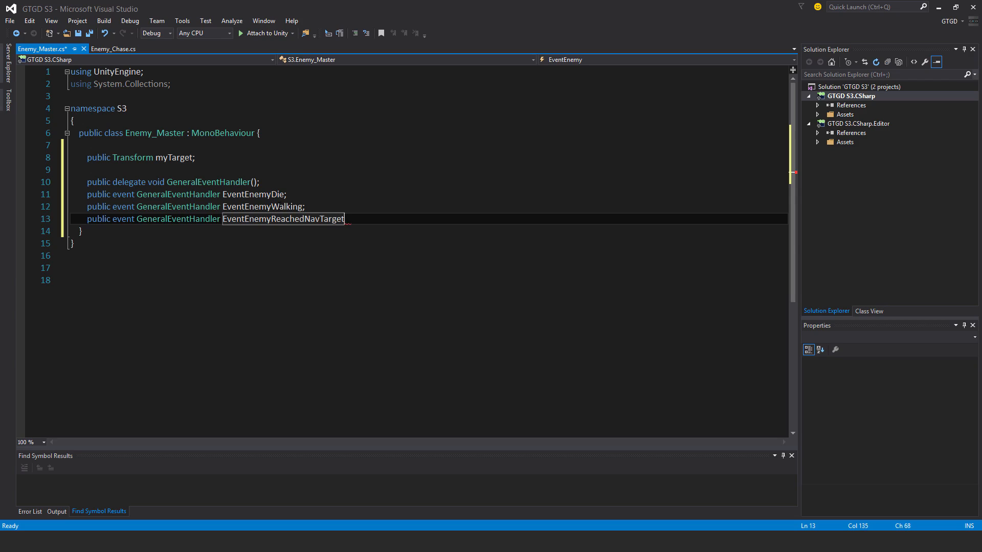
- Declare GeneralEventHandler events EventEnemyAttack and EventEnemyLostTarget from pasted lines
{"action": "type", "text": "public event GeneralEventHandler EventEnemyDie;"}
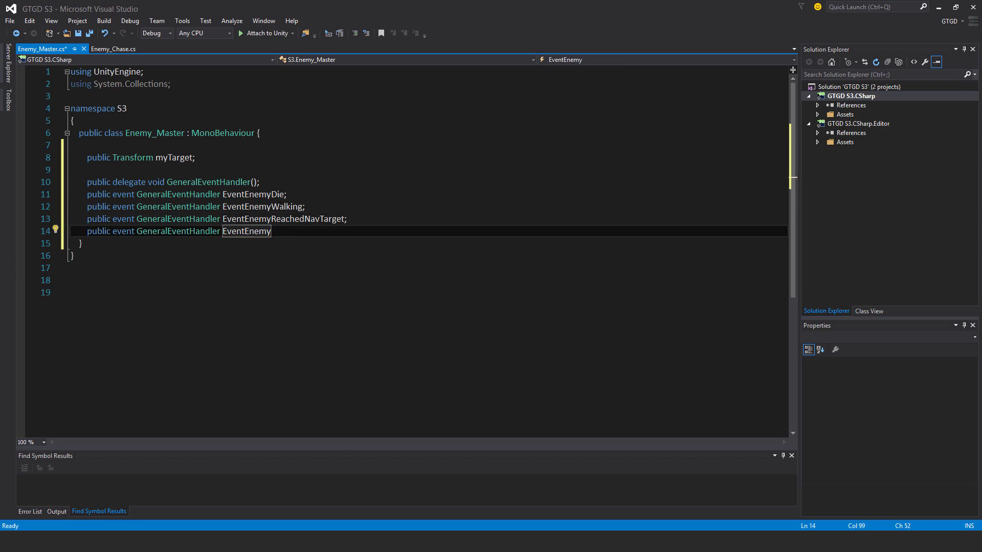
{"action": "type", "text": "Attack;"}
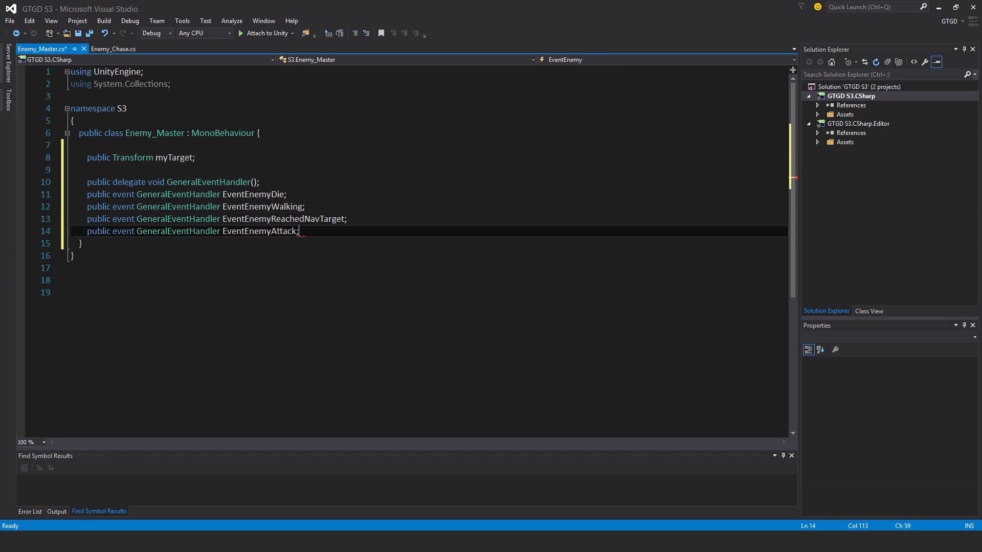
{"action": "type", "text": "public event GeneralEventHandler EventEnemyDie;"}
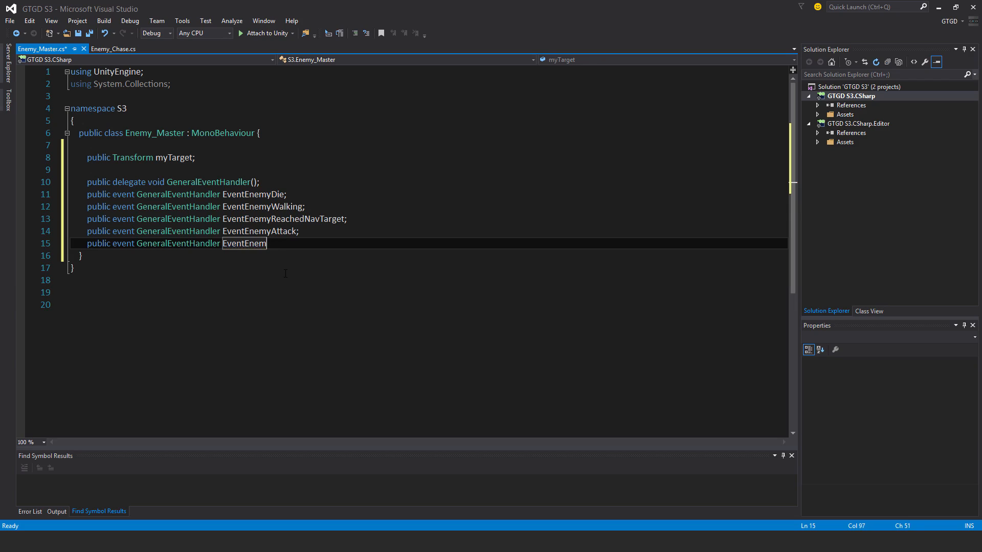
{"action": "type", "text": "LostTar"}
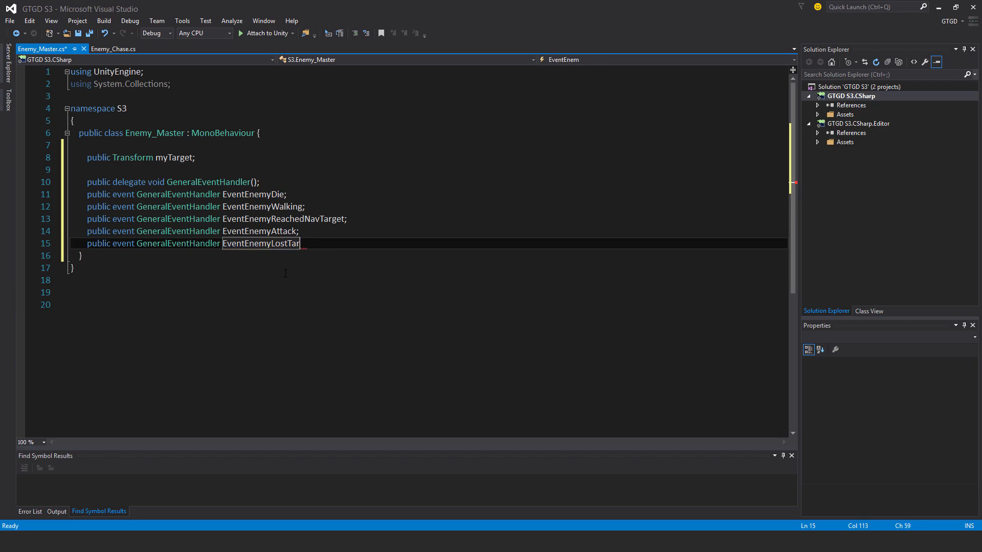
{"action": "type", "text": "get;"}
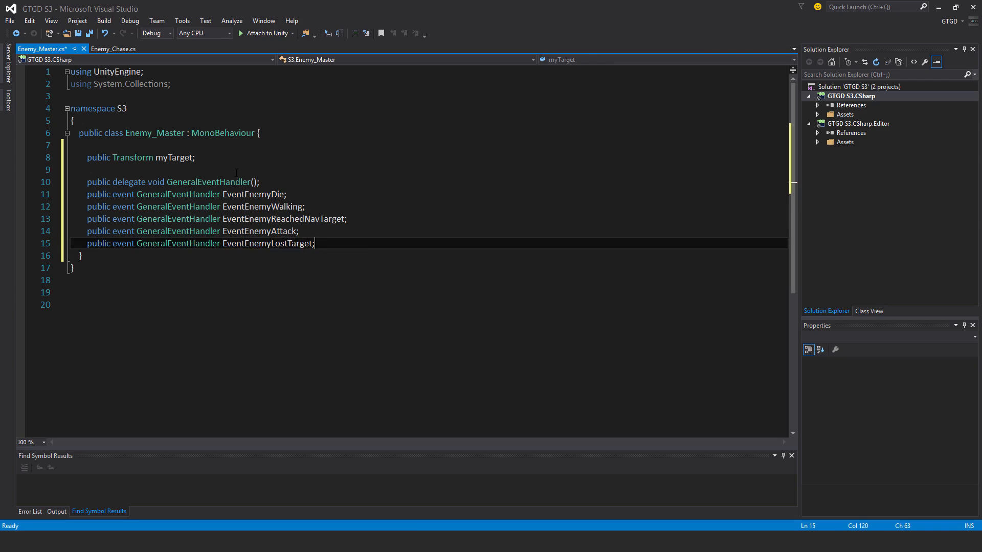
{"action": "key", "text": "enter"}
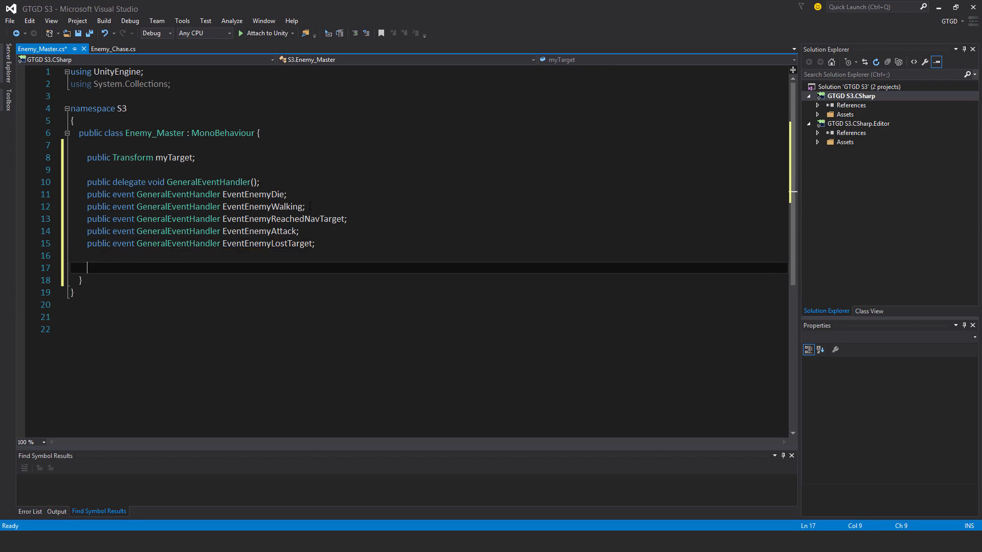
- Declare 'public delegate void HealthEventHandler(int health);'
{"action": "type", "text": "public delegate v"}
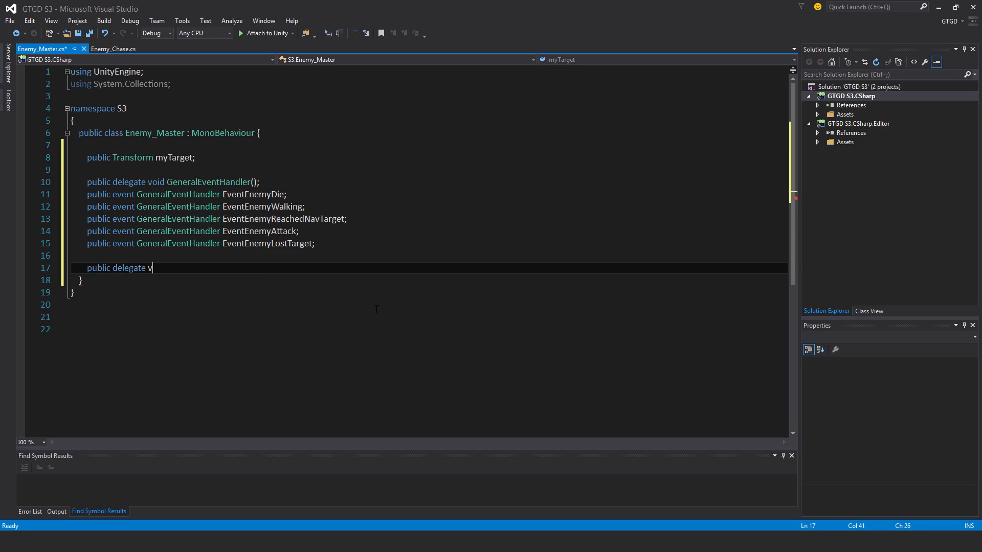
{"action": "type", "text": "oid He"}
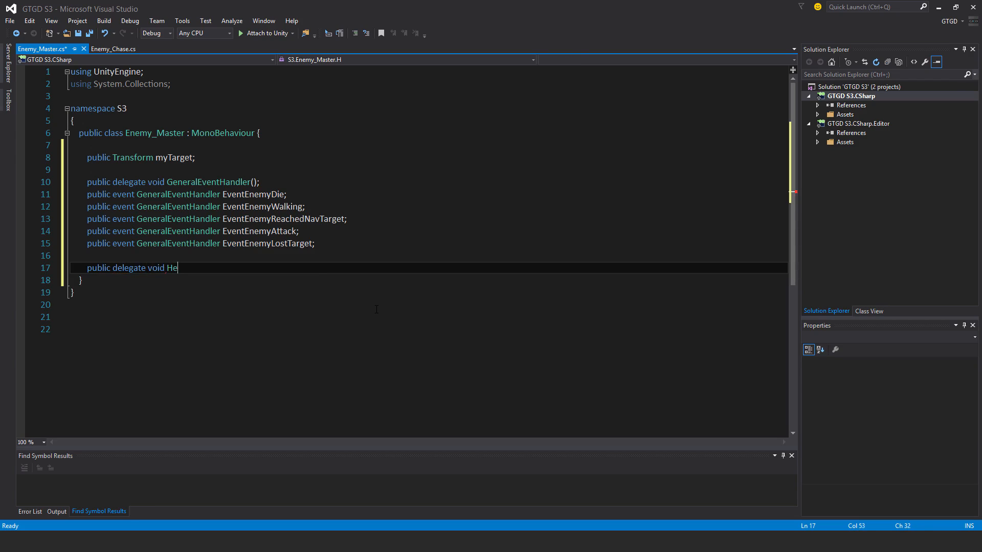
{"action": "type", "text": "althEventHa"}
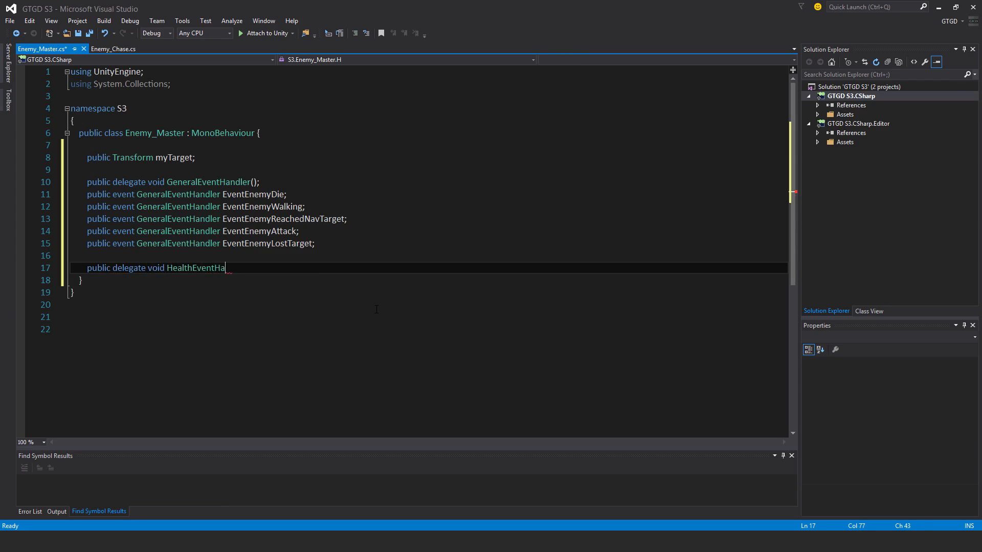
{"action": "type", "text": "ndler(int health"}
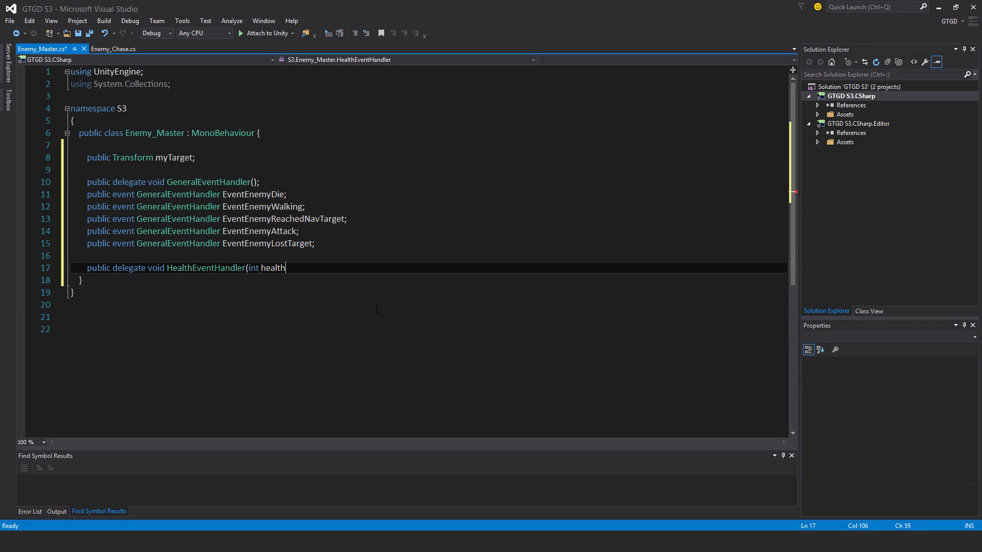
{"action": "type", "text": ");"}
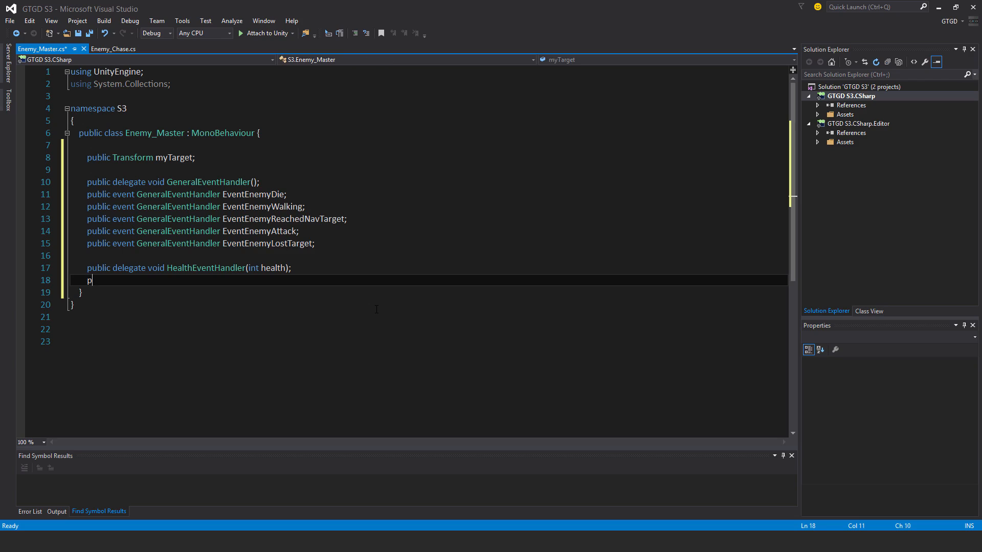
- Declare 'public event HealthEventHandler EventEnemyDeductHealth;' and begin the next declaration
{"action": "type", "text": "ublic event"}
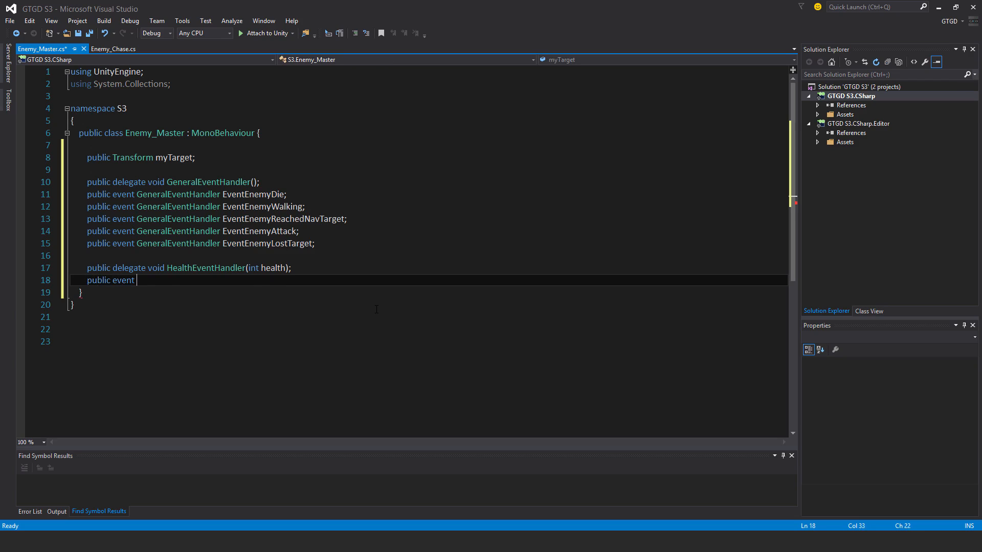
{"action": "type", "text": "HealthEventHandler"}
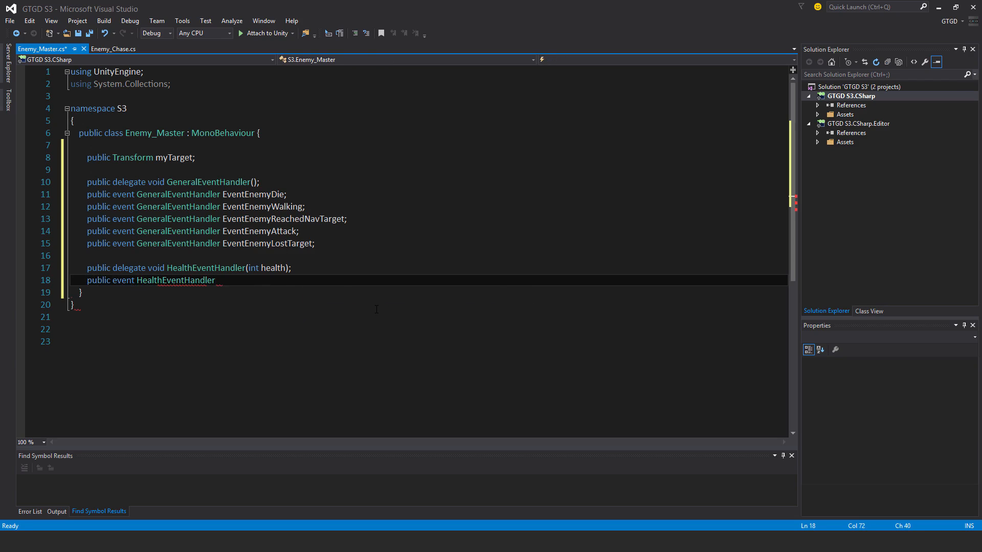
{"action": "type", "text": "Event"}
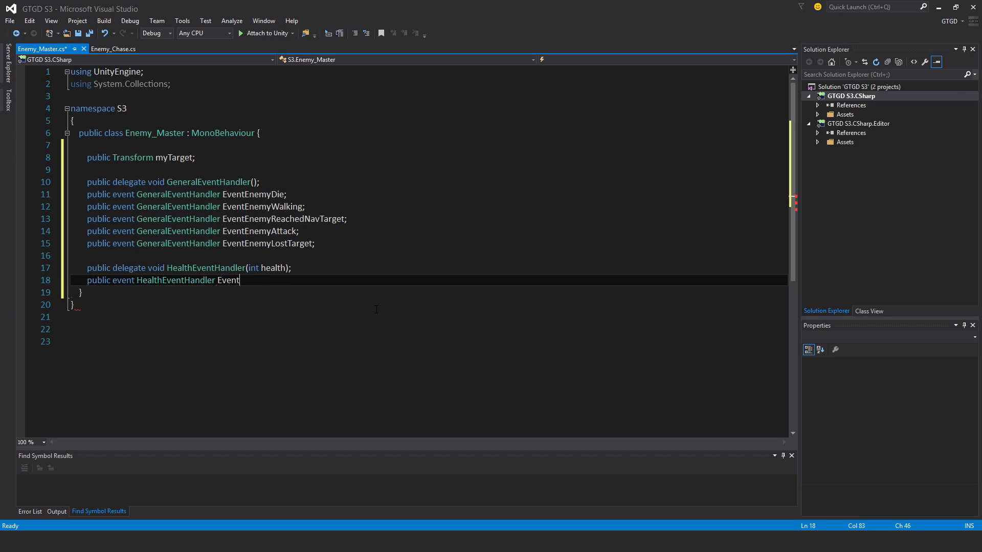
{"action": "type", "text": "EnemyDed"}
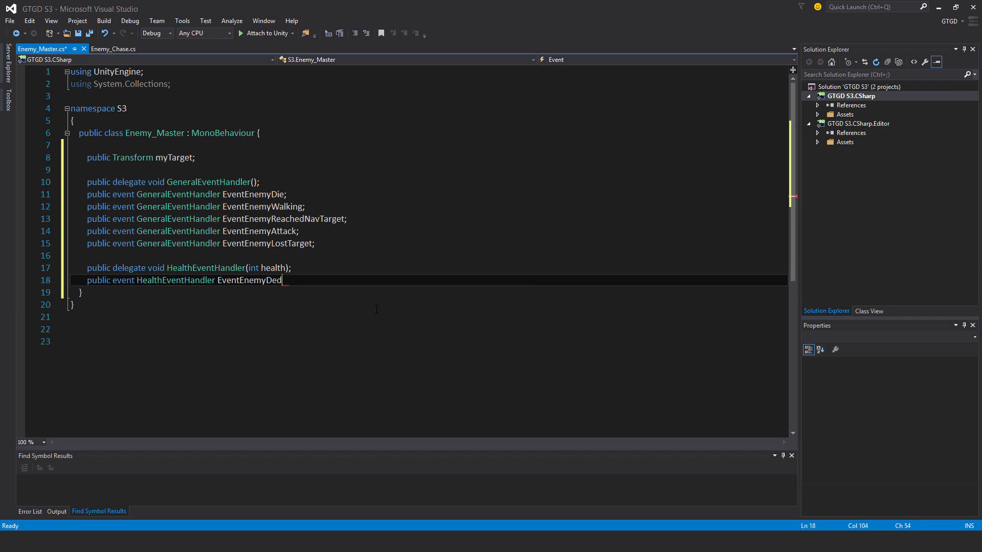
{"action": "type", "text": "uctHealth"}
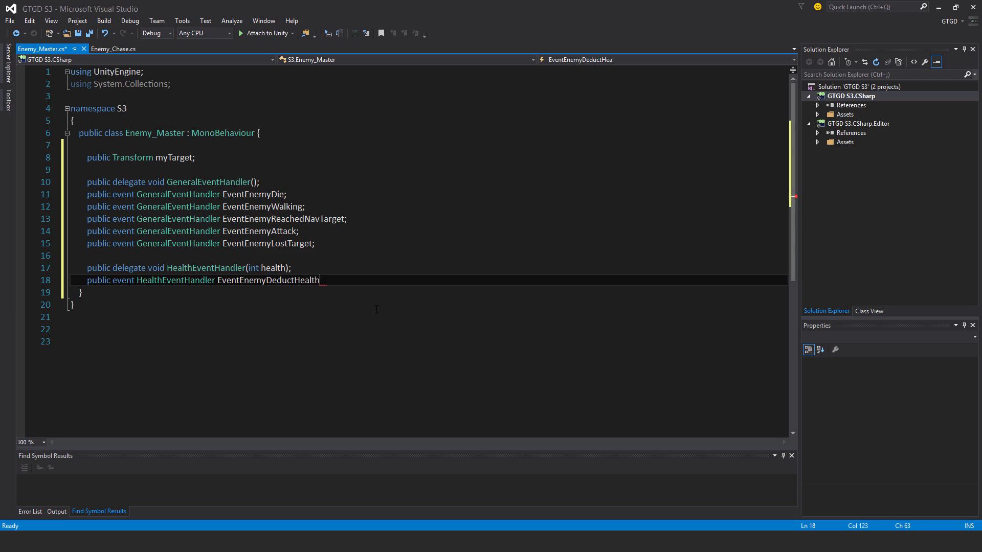
{"action": "type", "text": ";"}
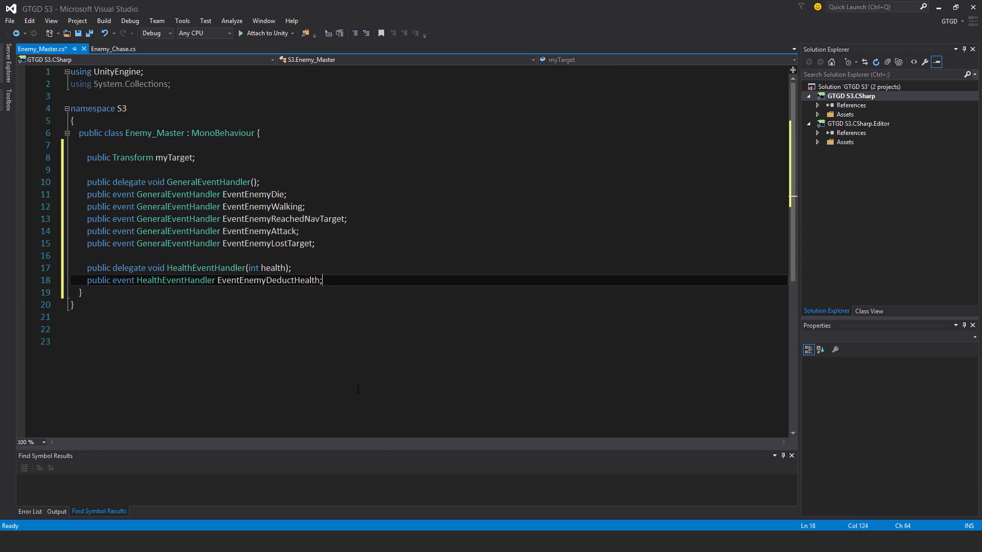
{"action": "type", "text": "public delegate void"}
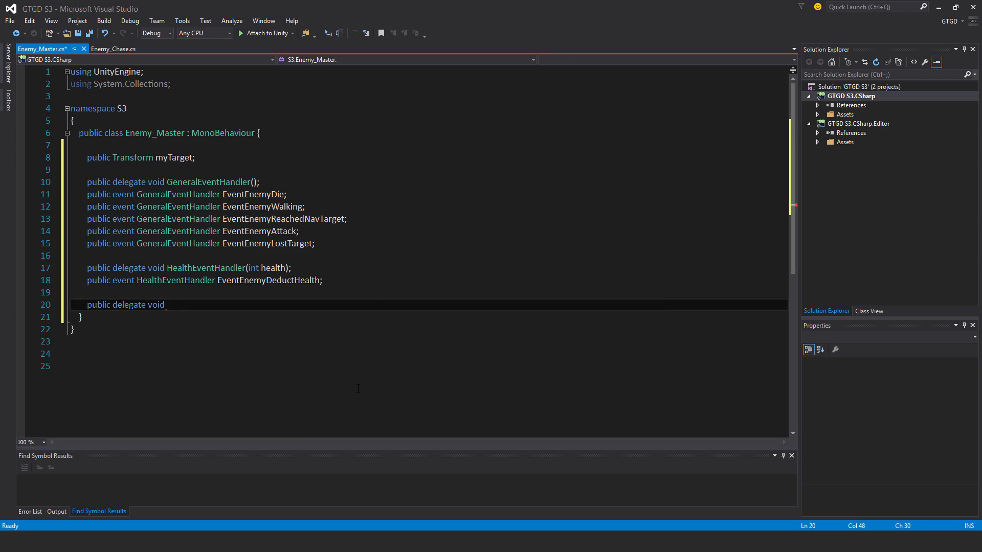
- Declare 'public delegate void NavTargetEventHandler(Transform targetTransform);'
{"action": "type", "text": "NavTarget"}
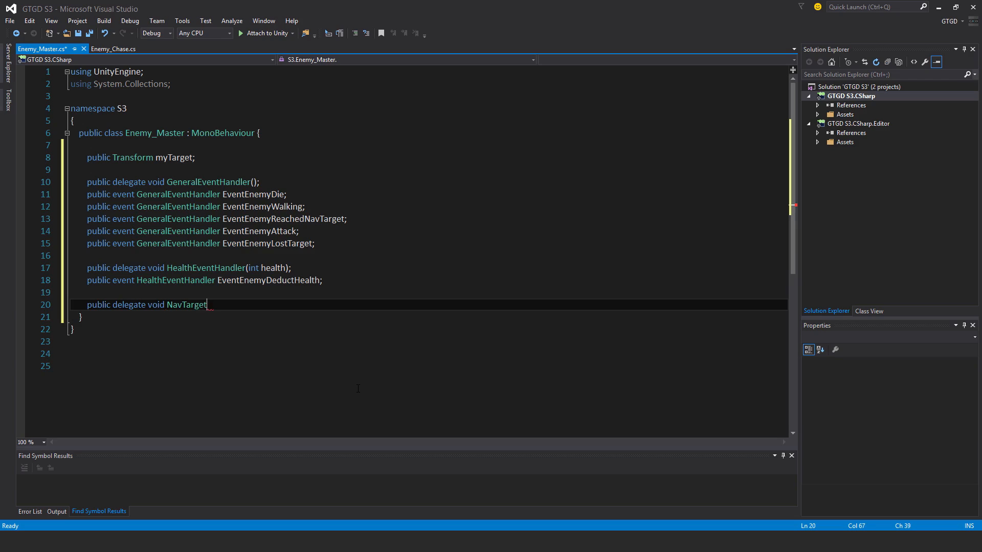
{"action": "type", "text": "EventHandler"}
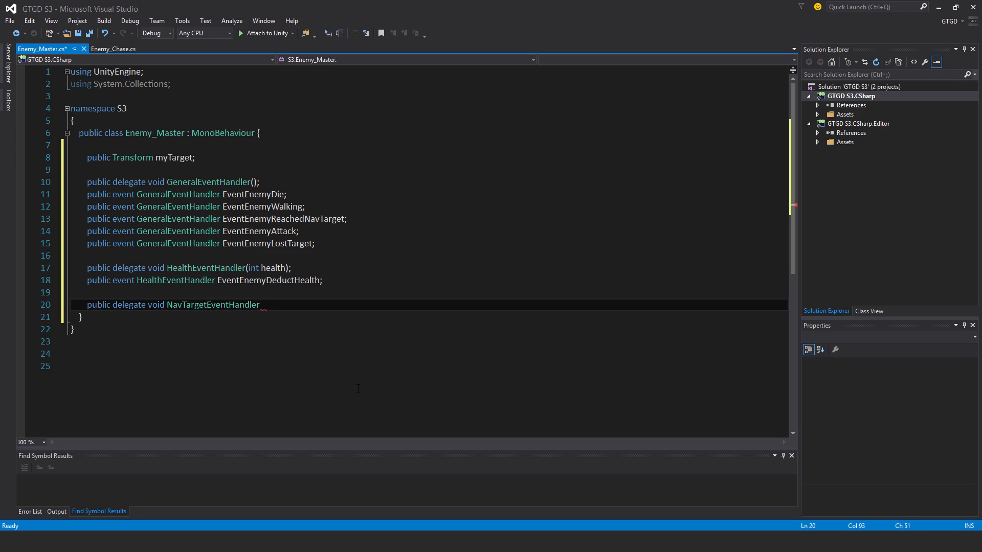
{"action": "type", "text": "(Transform"}
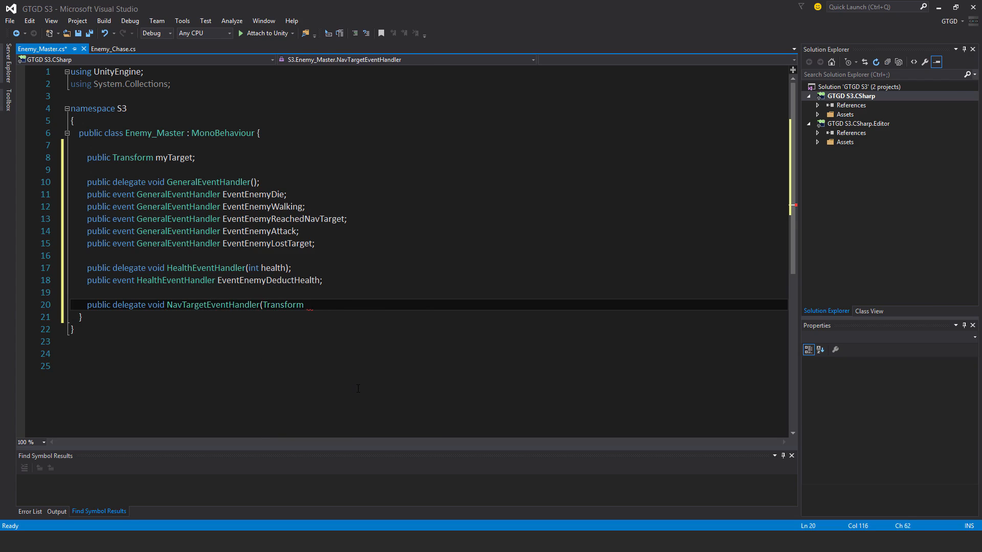
{"action": "type", "text": "targetTra"}
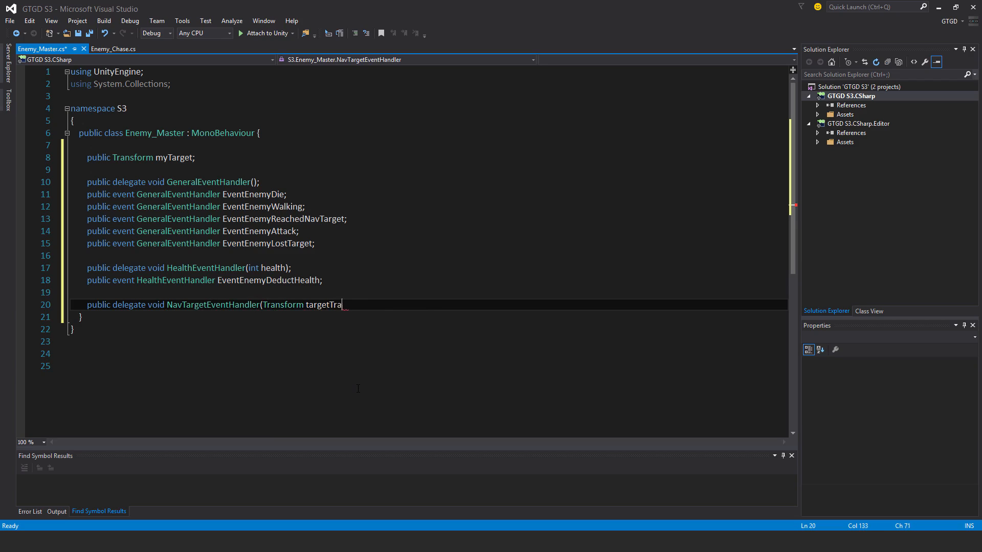
{"action": "type", "text": "nsform);"}
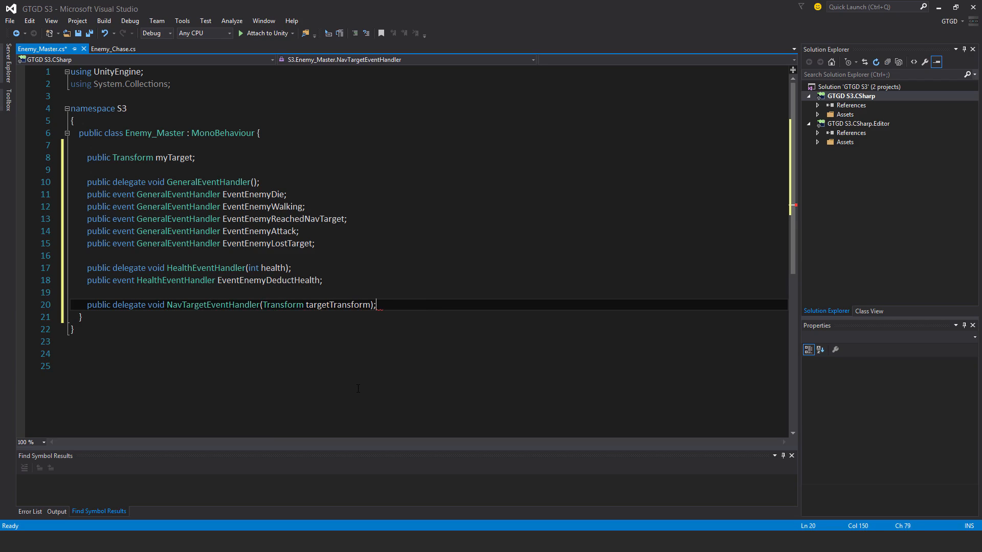
{"action": "key", "text": "enter"}
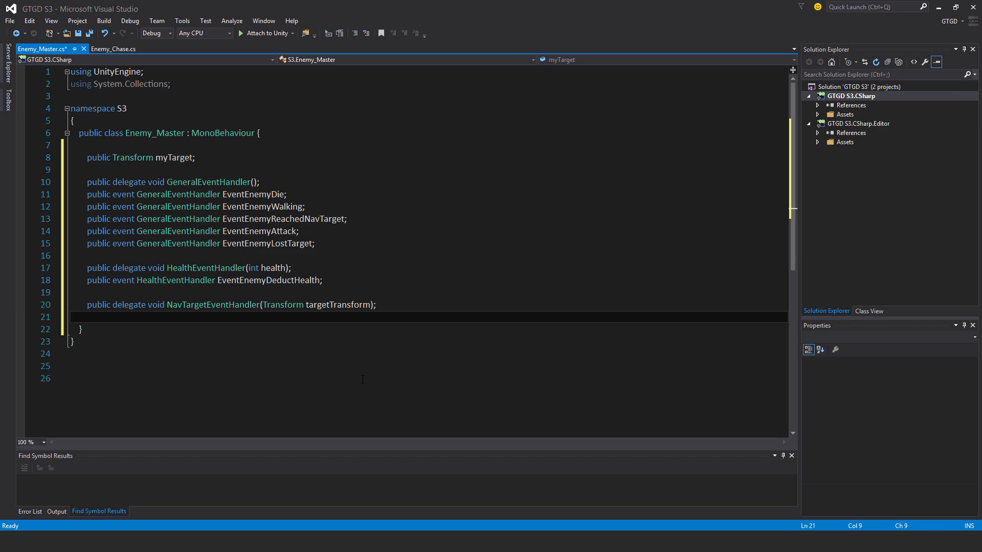
- Declare 'public event NavTargetEventHandler EventEnemySetNavTarget;'
{"action": "type", "text": "public event navta"}
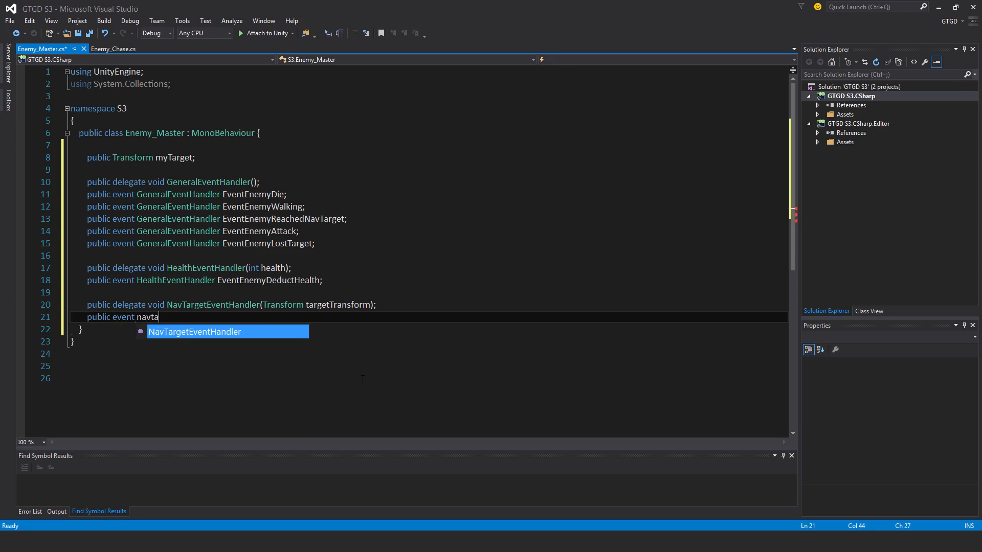
{"action": "key", "text": "Tab"}
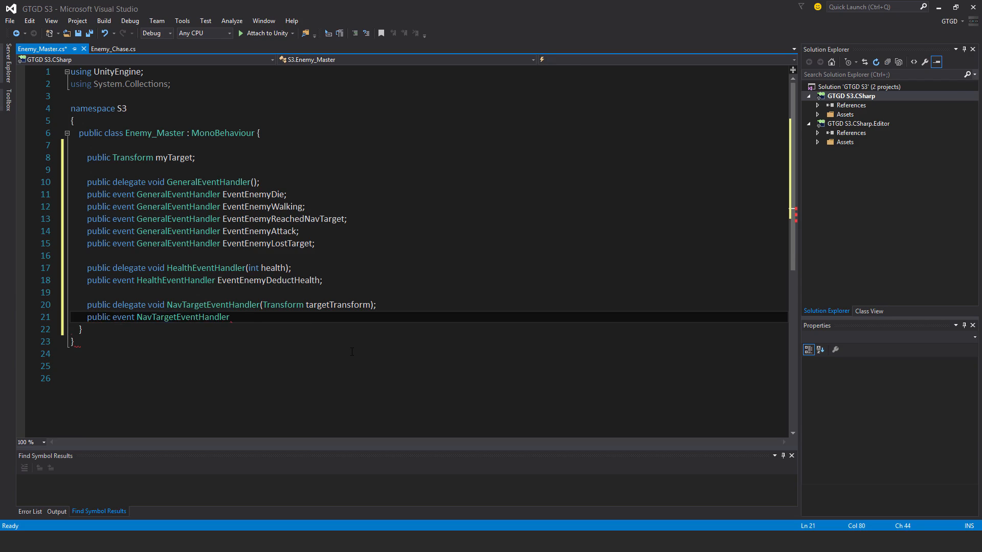
{"action": "type", "text": "Eveb"}
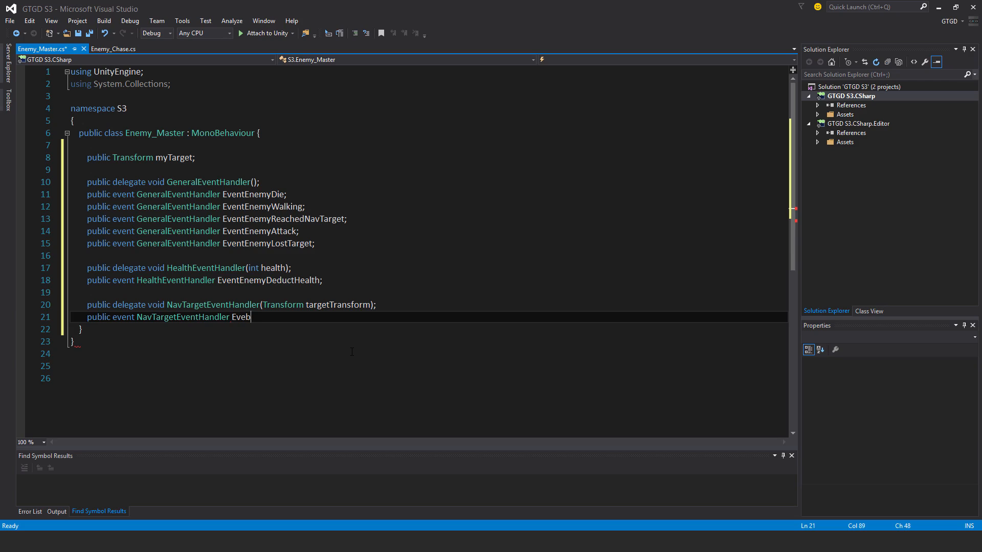
{"action": "type", "text": "ntEnemySetN"}
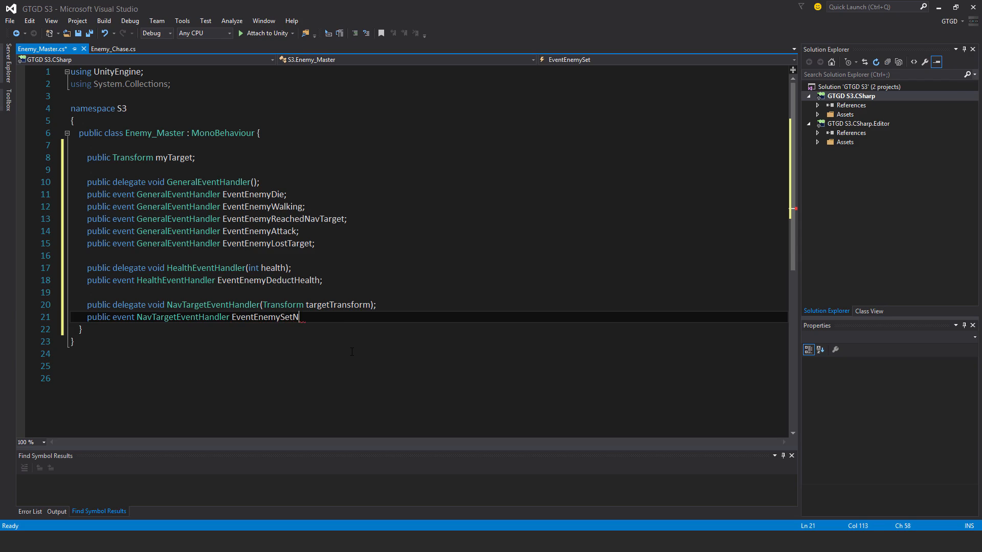
{"action": "type", "text": "avTarget;"}
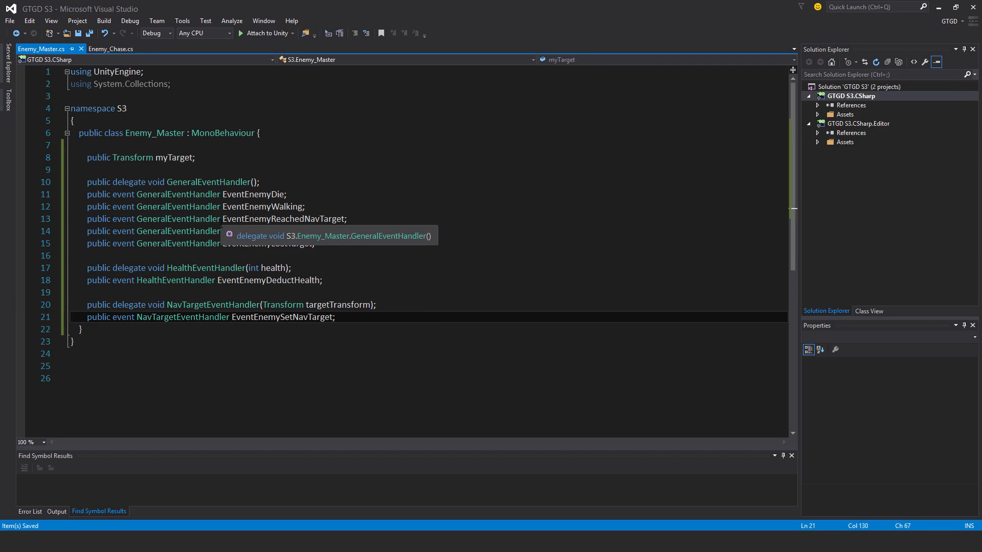
{"action": "key", "text": "enter"}
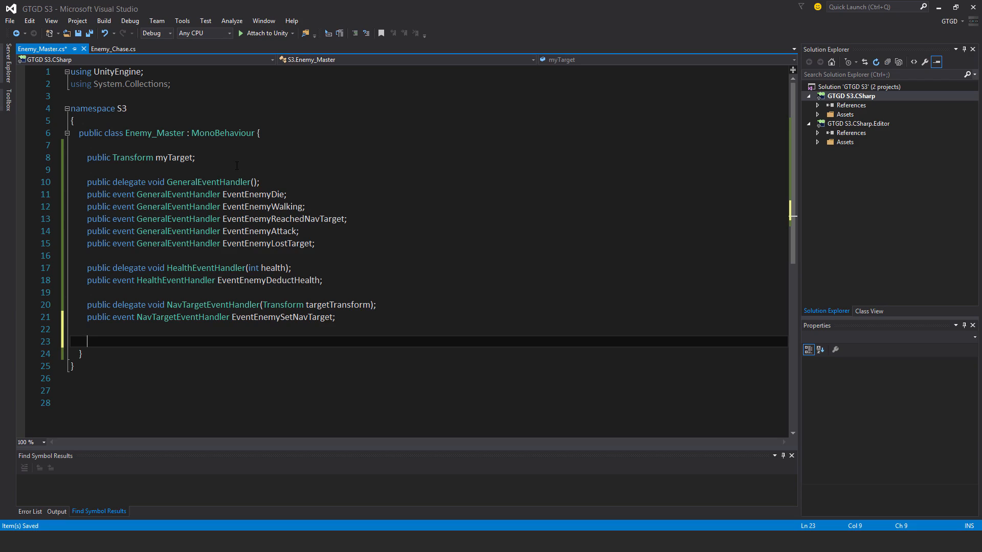
- Write the CallEventEnemyDeductHealth(int health) method signature
{"action": "type", "text": "public void"}
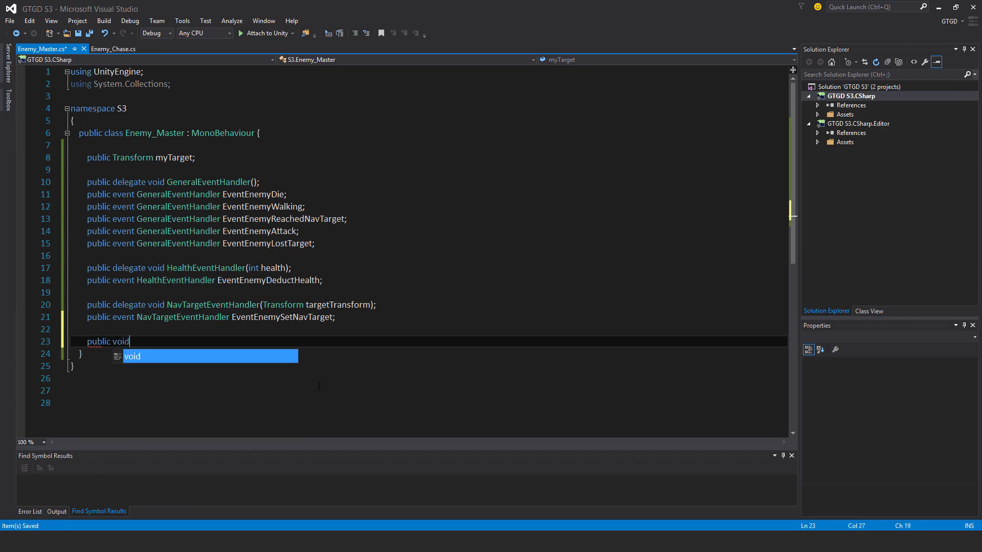
{"action": "type", "text": "CallEvent"}
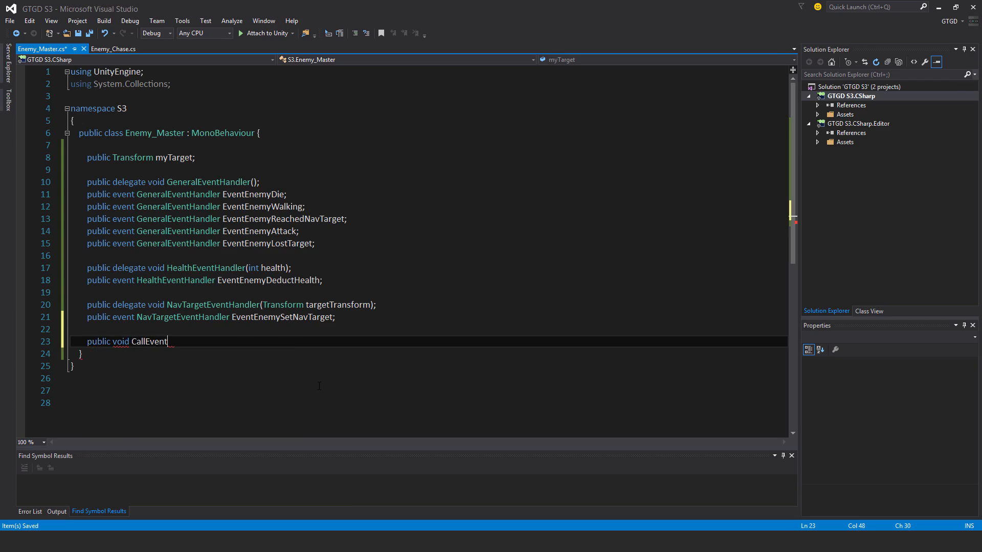
{"action": "type", "text": "EnemyHealthDeduction"}
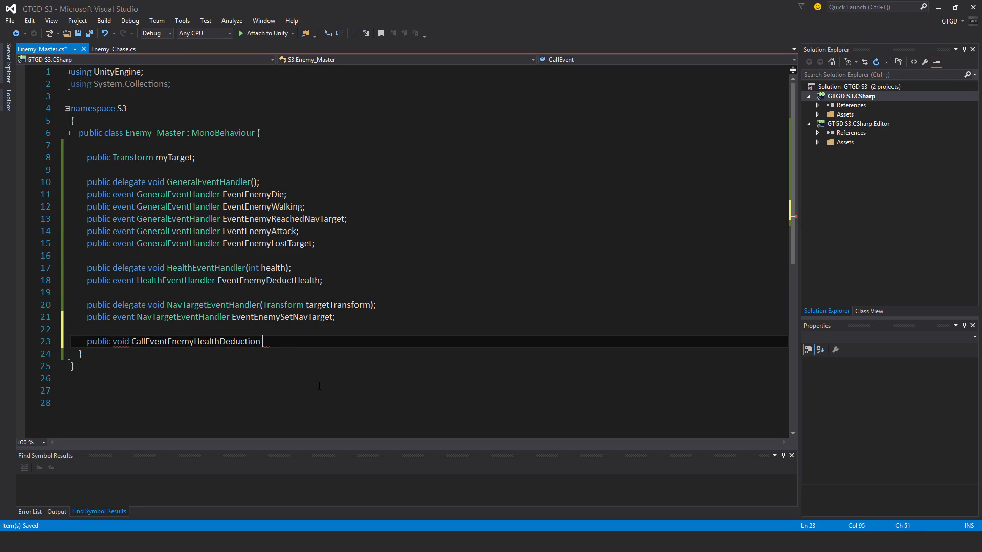
{"action": "type", "text": "(int health"}
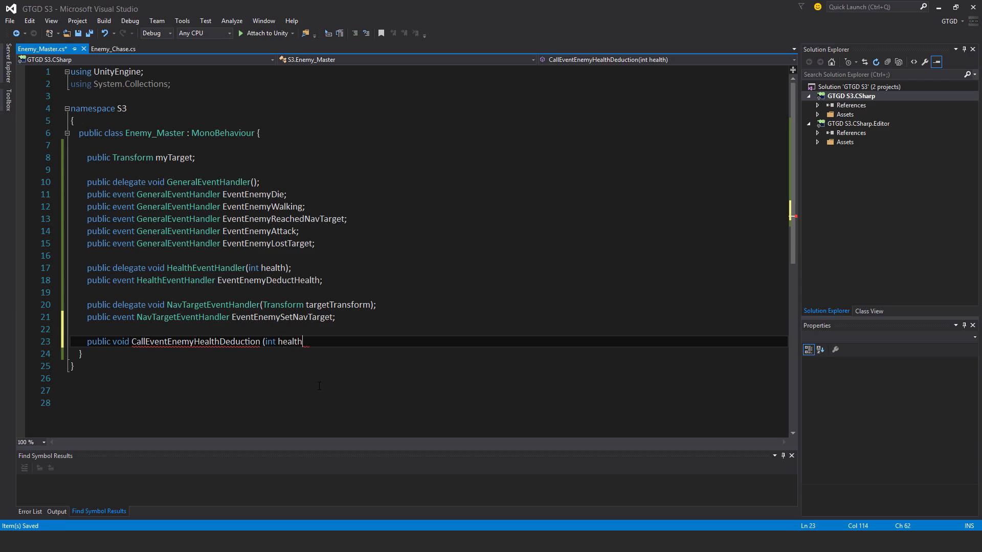
{"action": "type", "text": ")"}
{"action": "type", "text": "{"}
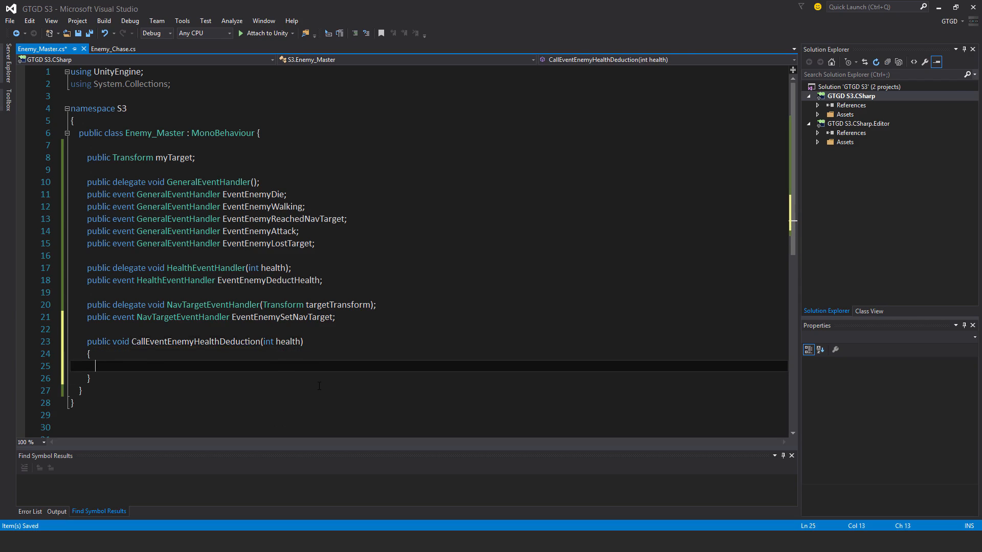
- Null-check EventEnemyDeductHealth and invoke it with health inside the method body
{"action": "type", "text": "if(e"}
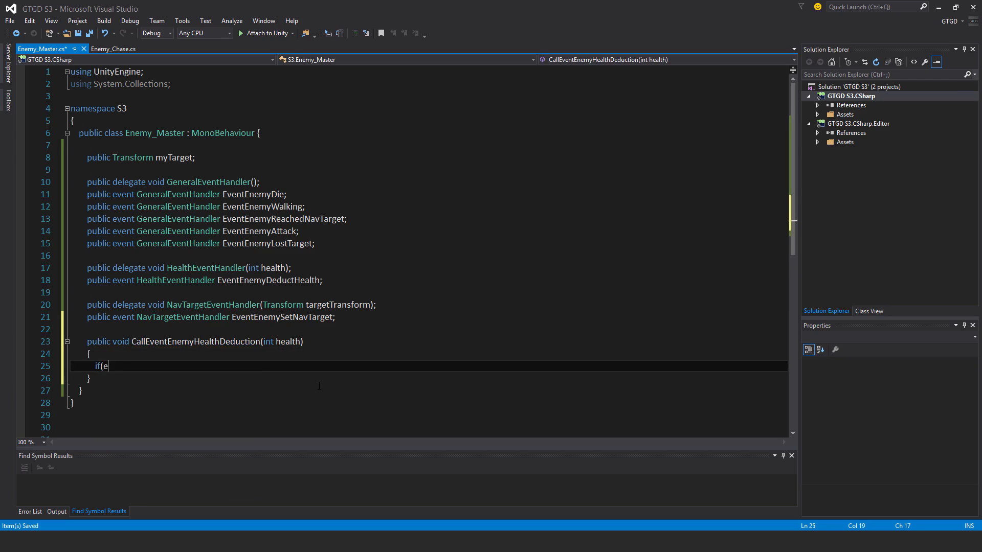
{"action": "type", "text": "ventenemyDeductHealth !"}
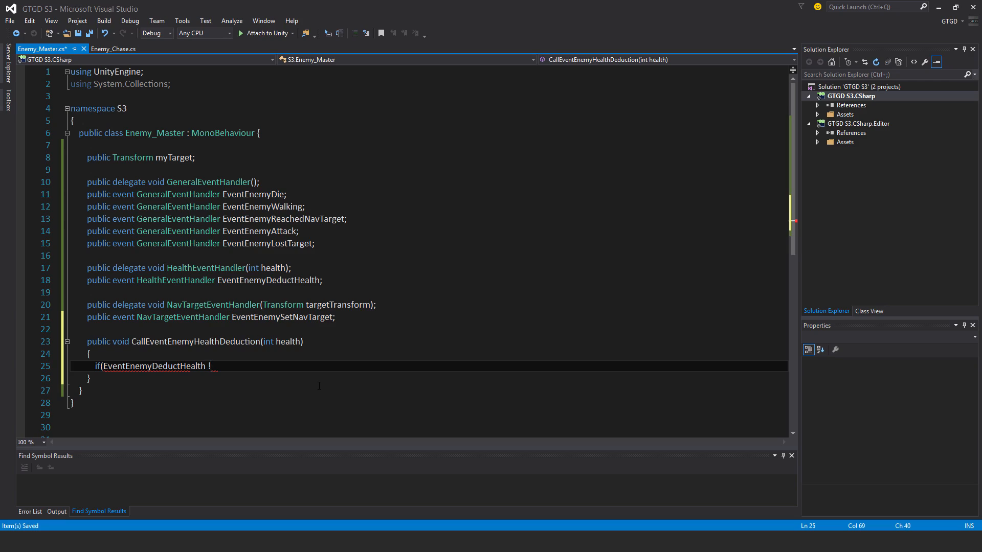
{"action": "type", "text": "= null"}
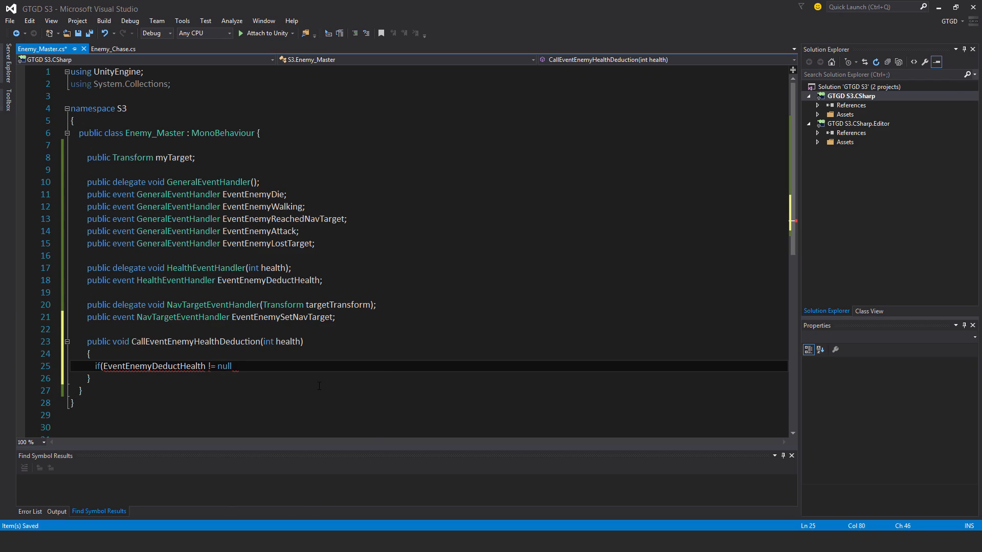
{"action": "type", "text": "{"}
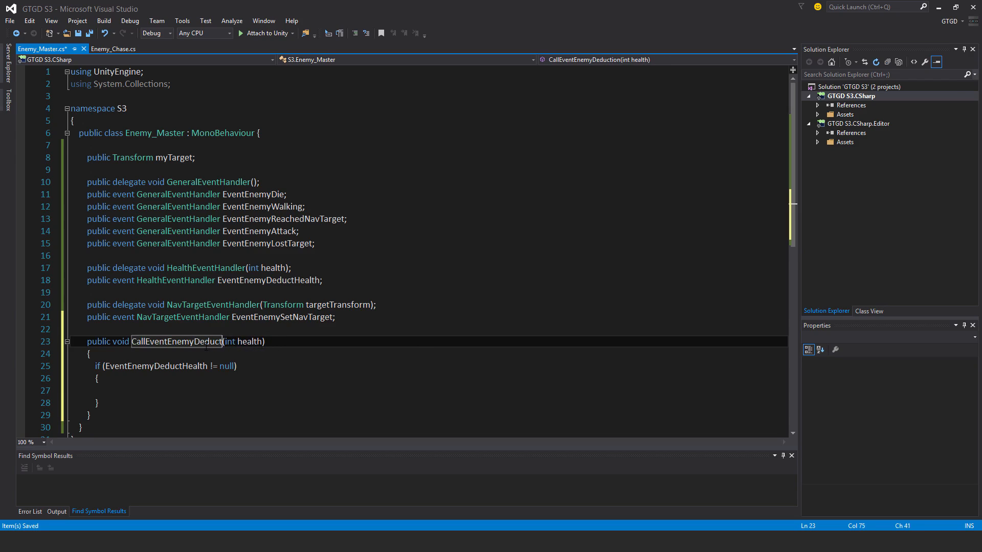
{"action": "type", "text": "Health"}
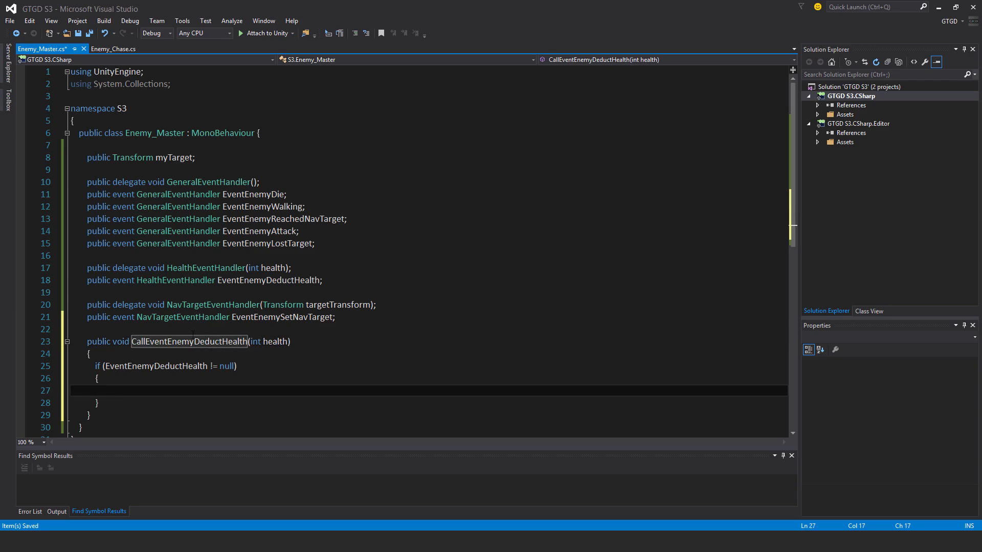
{"action": "type", "text": "event"}
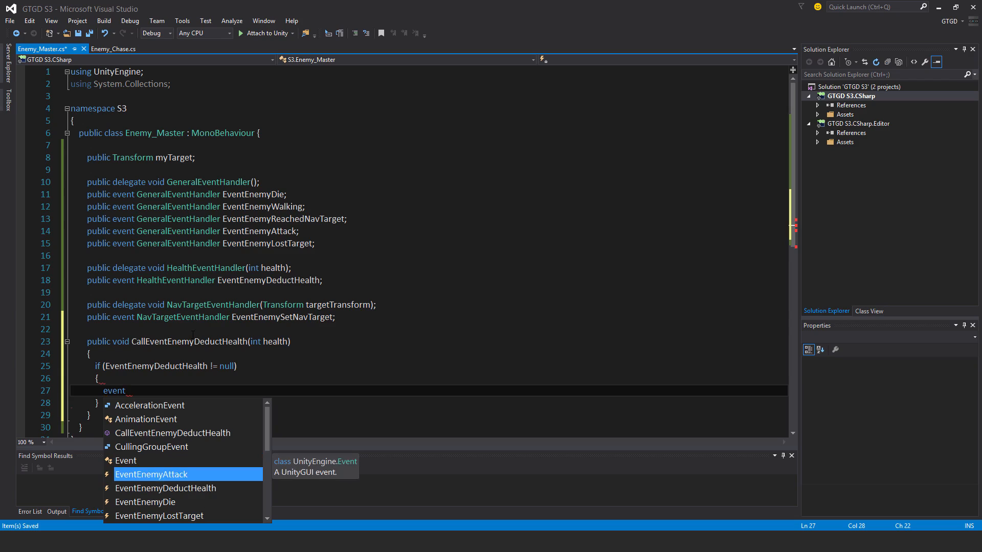
{"action": "type", "text": "EventEnemyDeductHealth(h"}
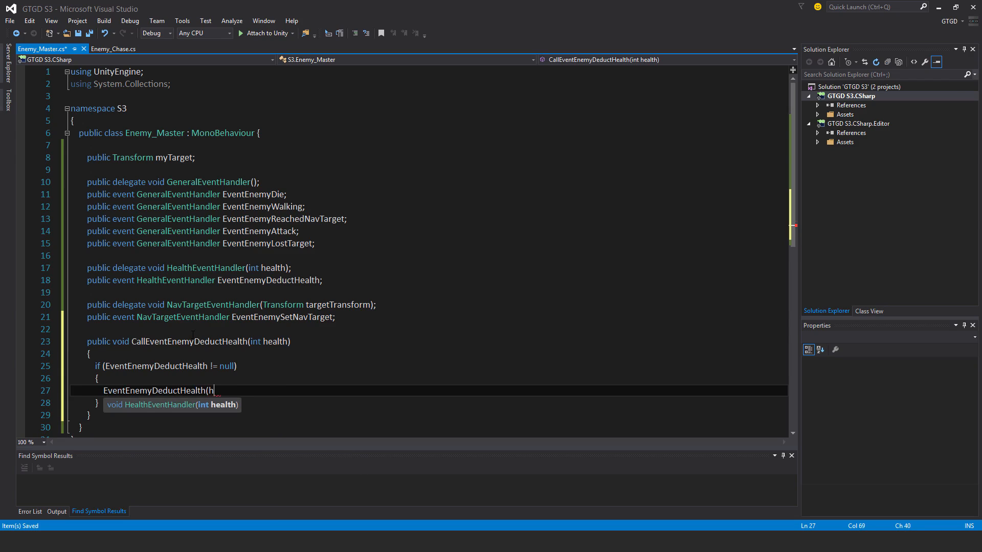
{"action": "type", "text": "ealth);"}
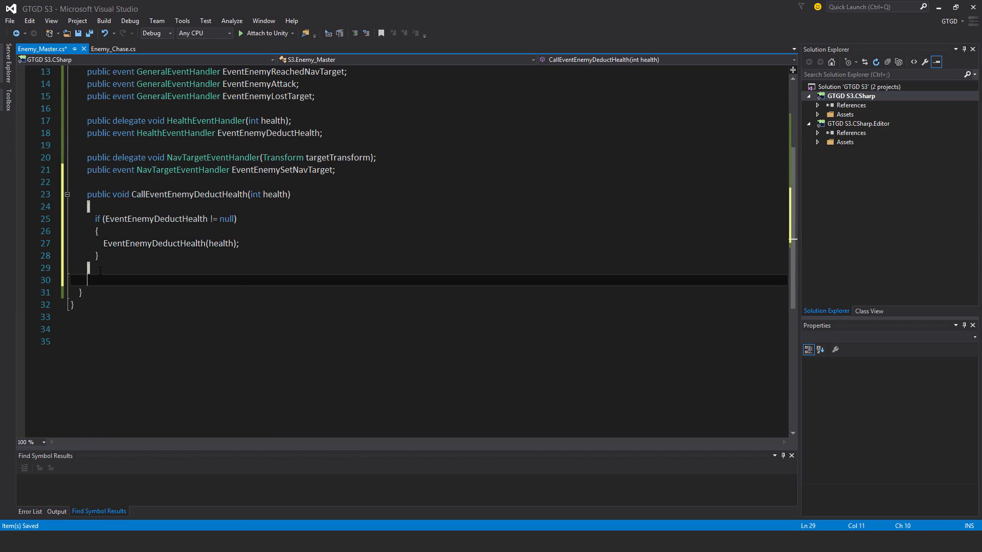
{"action": "type", "text": "public void CallEvent"}
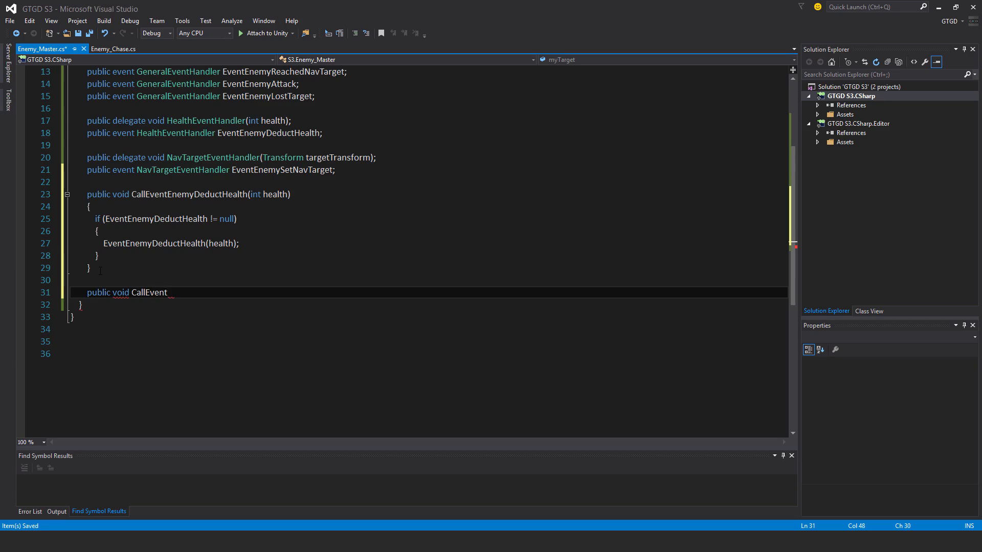
- Write the CallEventEnemySetNavTarget(Transform targTransform) method signature
{"action": "type", "text": "Enemy"}
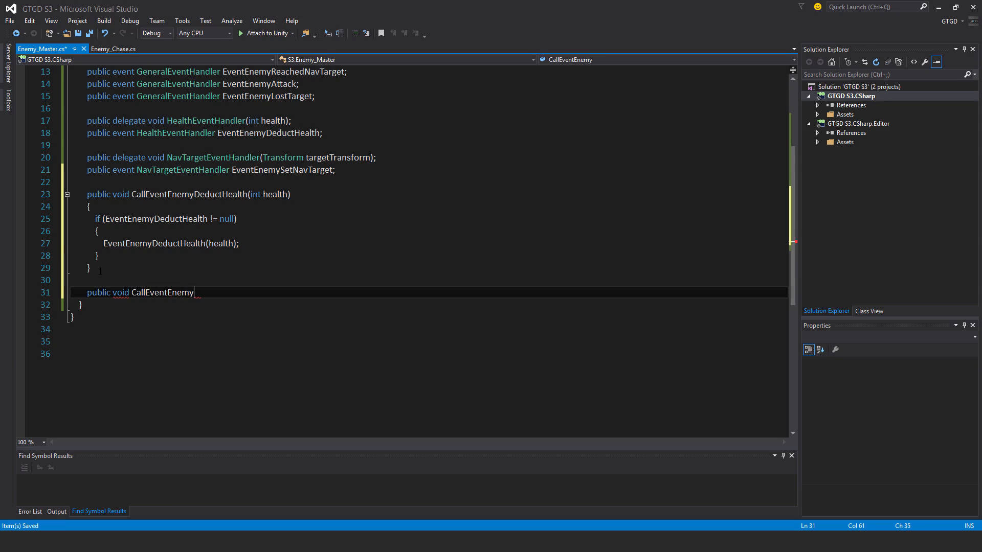
{"action": "type", "text": "SetNavTarget("}
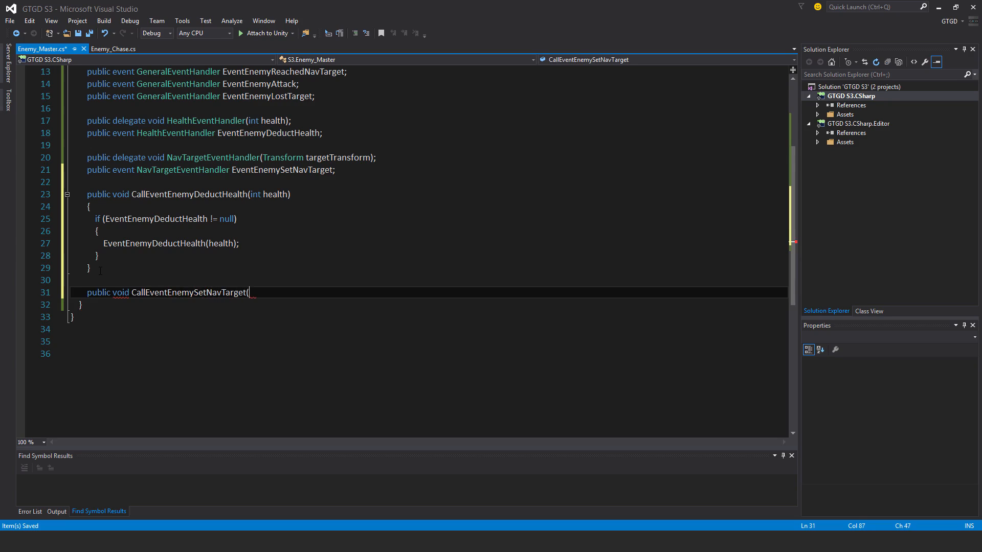
{"action": "type", "text": "Transform"}
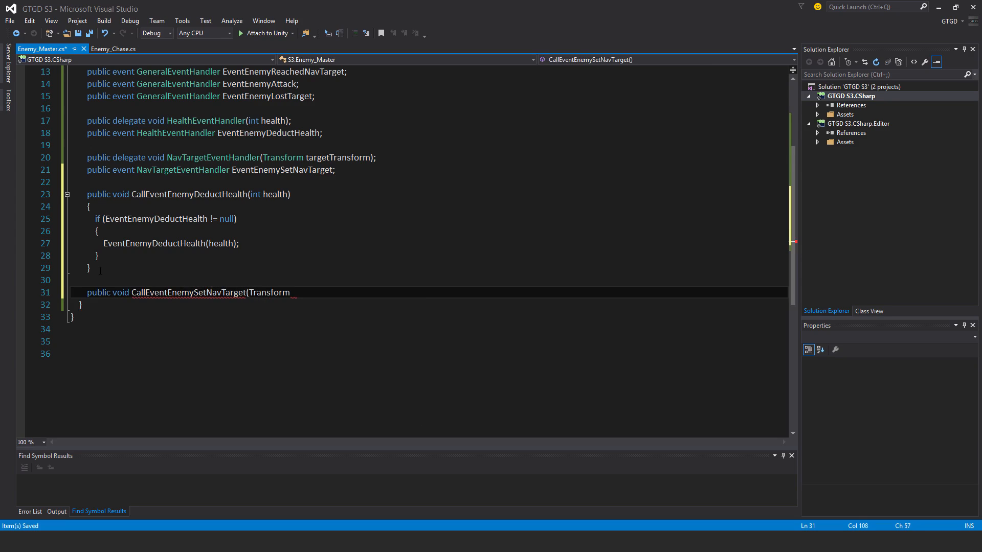
{"action": "type", "text": "targ"}
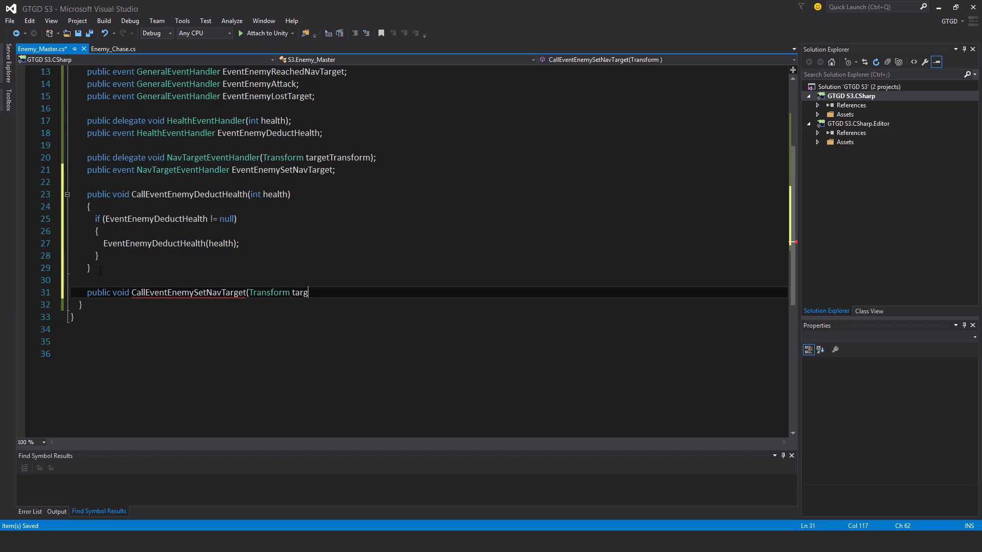
{"action": "type", "text": "Transform"}
{"action": "type", "text": "{"}
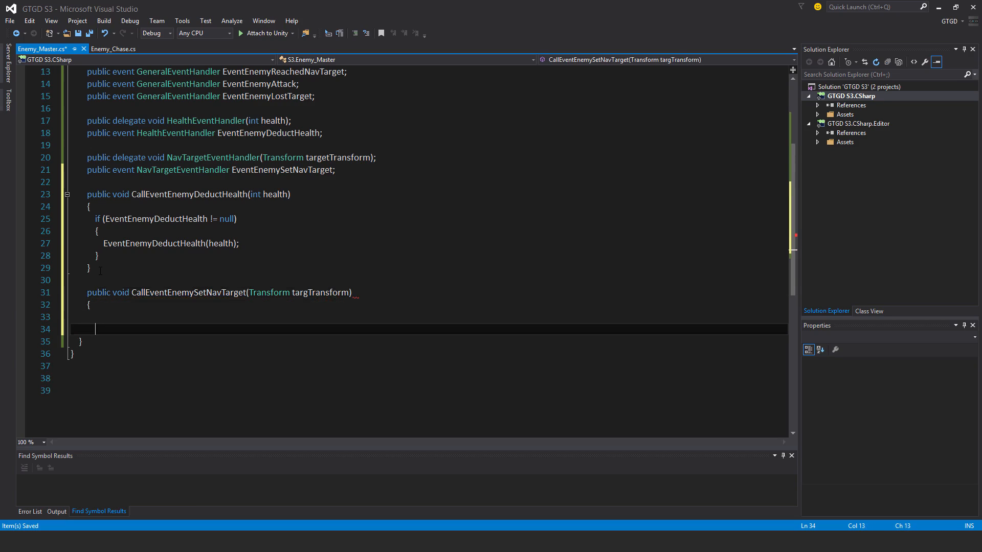
- Null-check and invoke EventEnemySetNavTarget with targTransform, then assign it to myTarget
{"action": "type", "text": "if("}
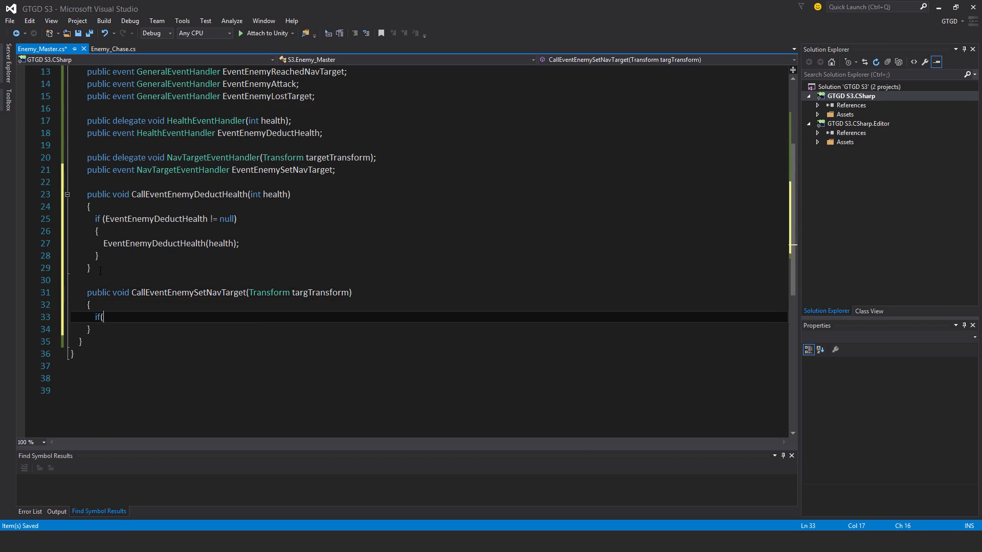
{"action": "type", "text": "eventene"}
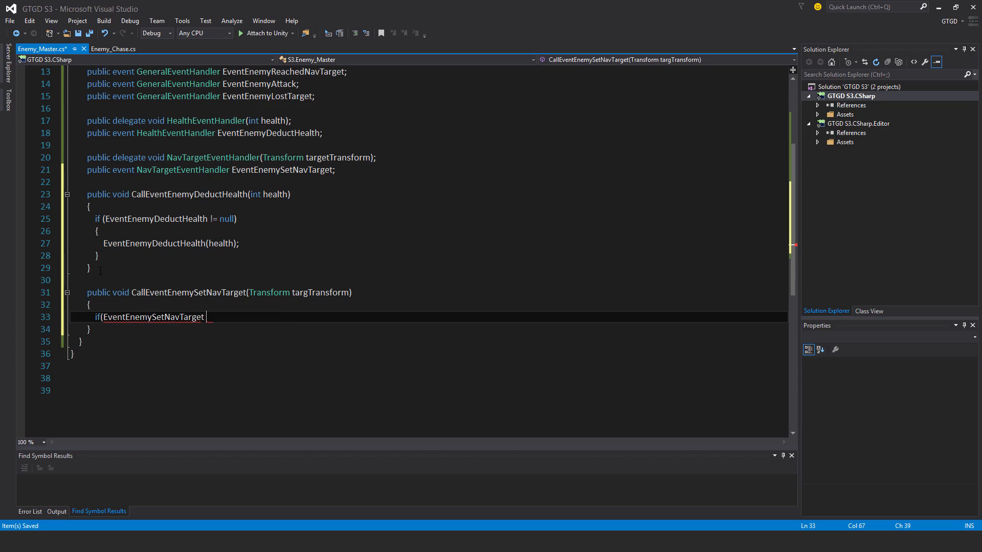
{"action": "type", "text": "!= null"}
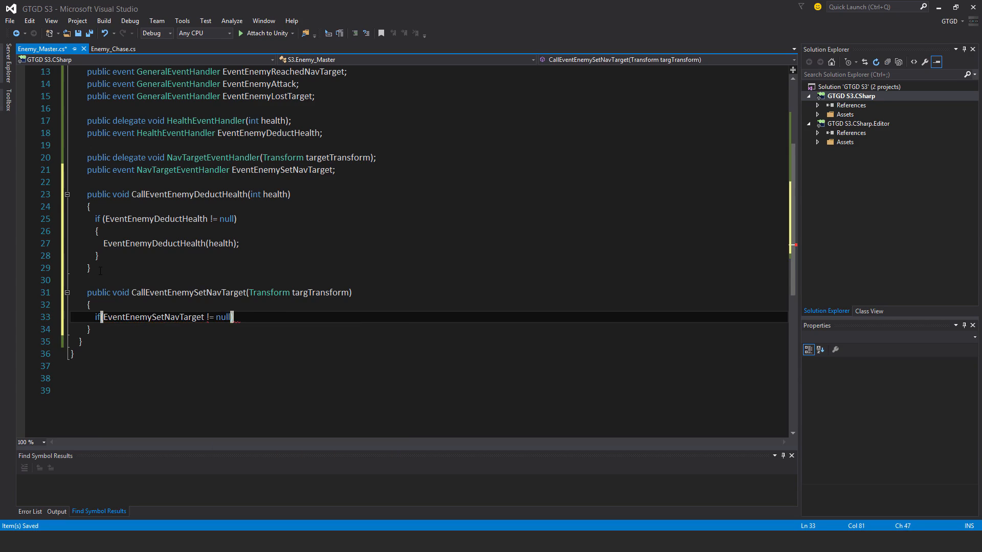
{"action": "key", "text": "Enter"}
{"action": "type", "text": "{"}
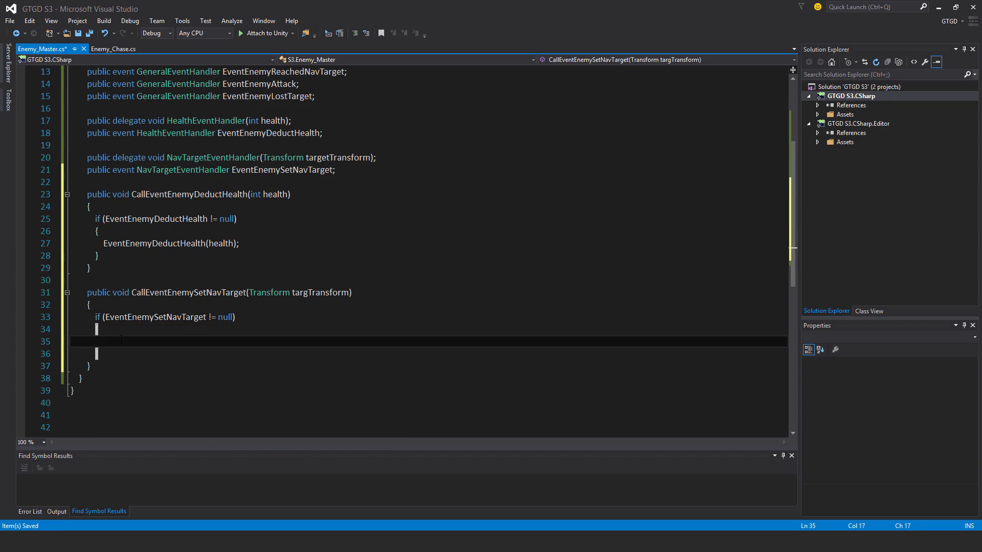
{"action": "type", "text": "eve"}
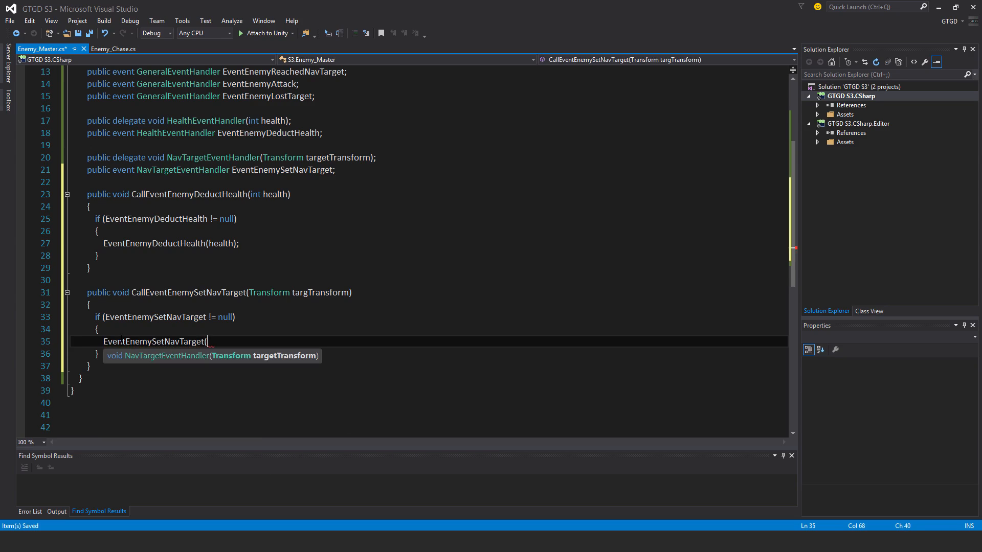
{"action": "type", "text": "targTransform);"}
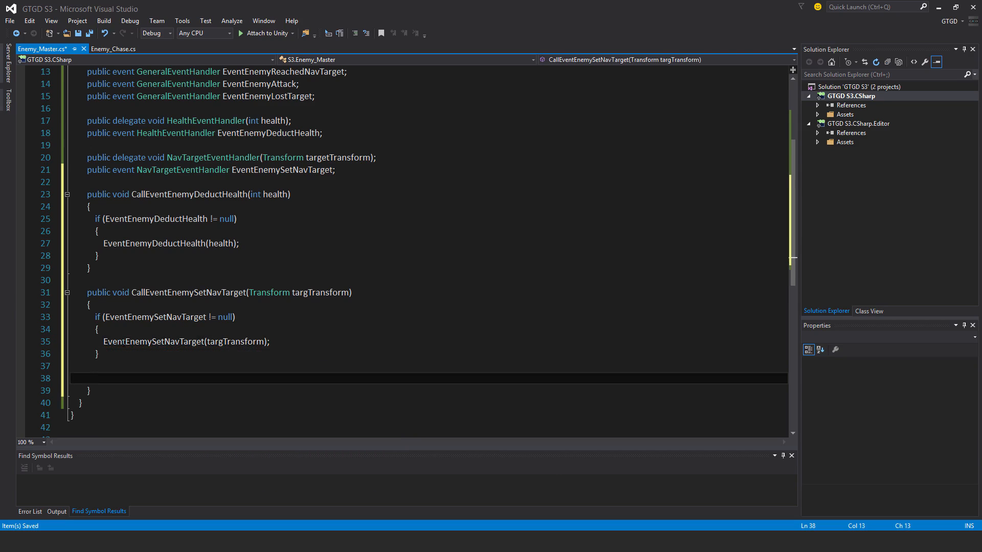
{"action": "type", "text": "myTarget = targTransform;"}
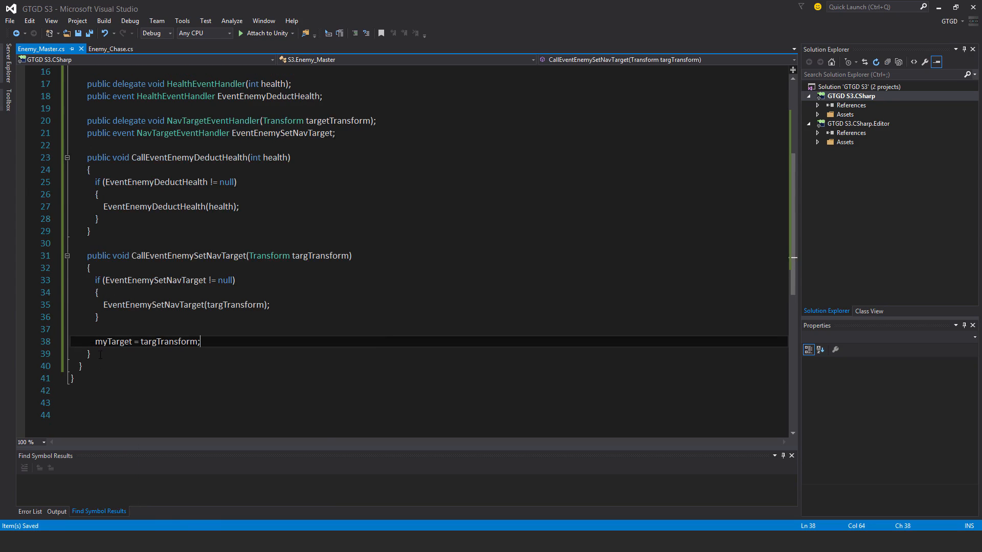
{"action": "type", "text": "public"}
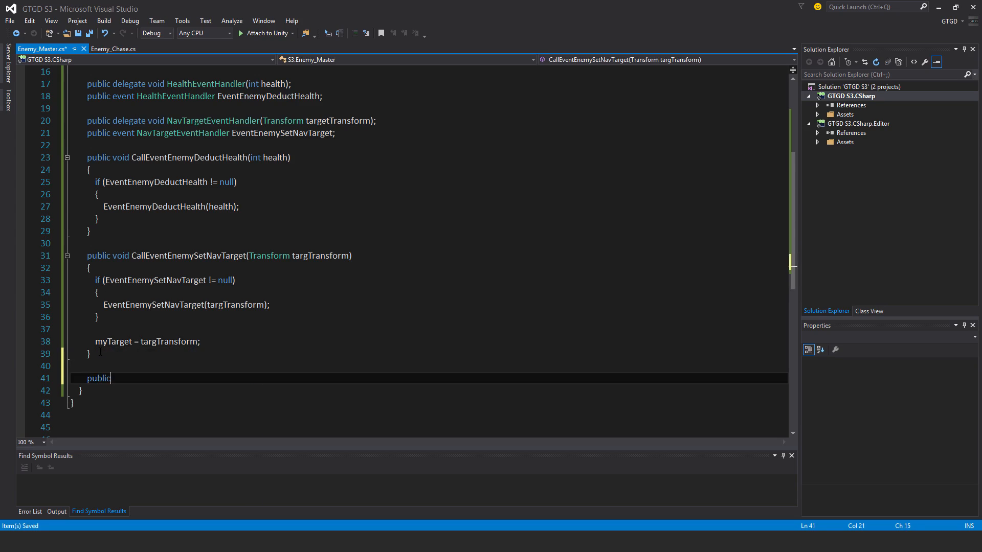
- Write the CallEventEnemyDie() method signature and open its body
{"action": "type", "text": "void CallE"}
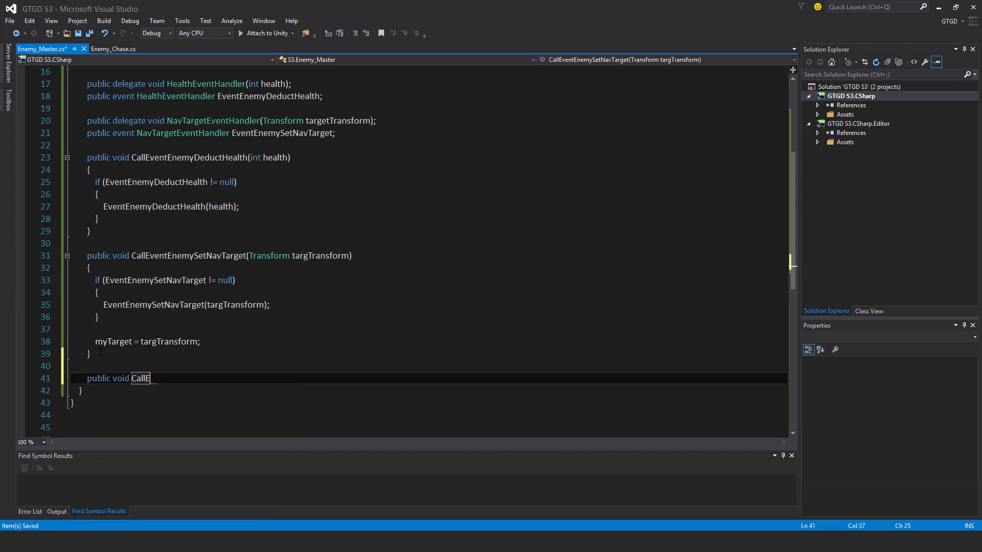
{"action": "type", "text": "ventEnemy"}
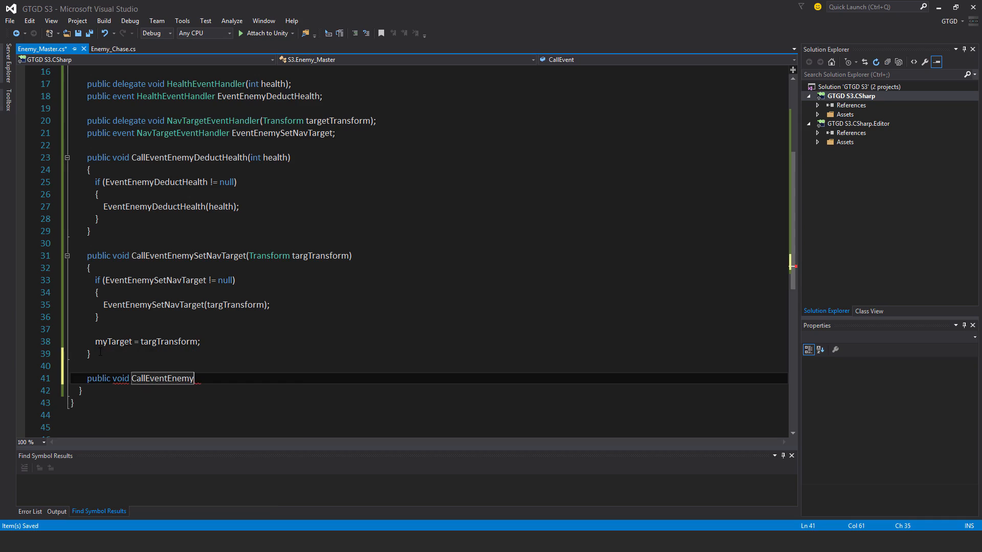
{"action": "type", "text": "Die()"}
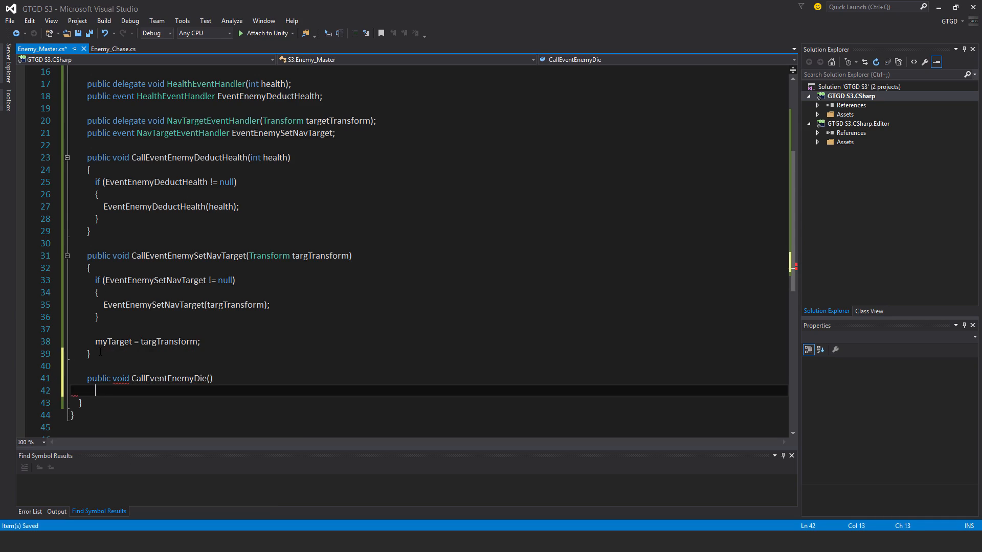
{"action": "key", "text": "enter"}
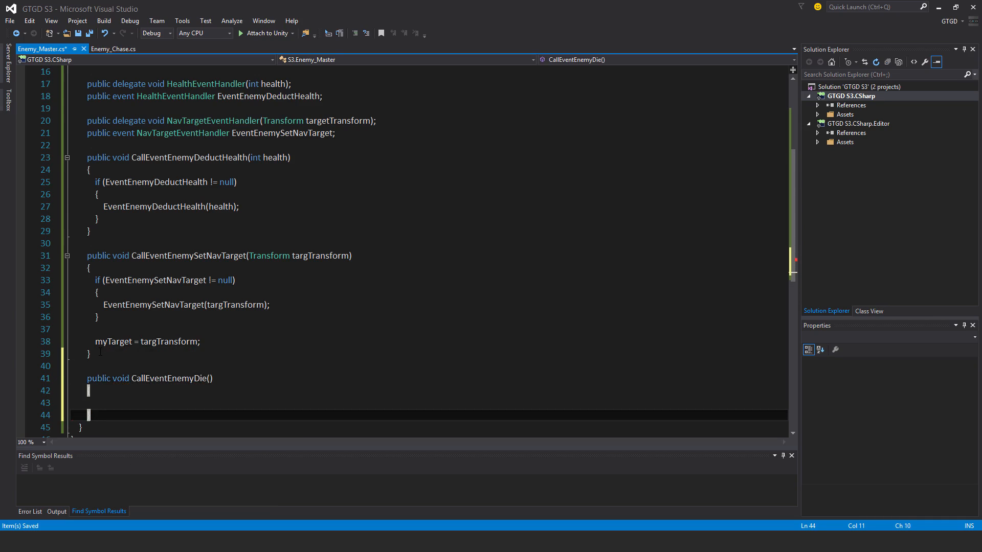
- Null-check EventEnemyDie and invoke it via IntelliSense completion
{"action": "type", "text": "i"}
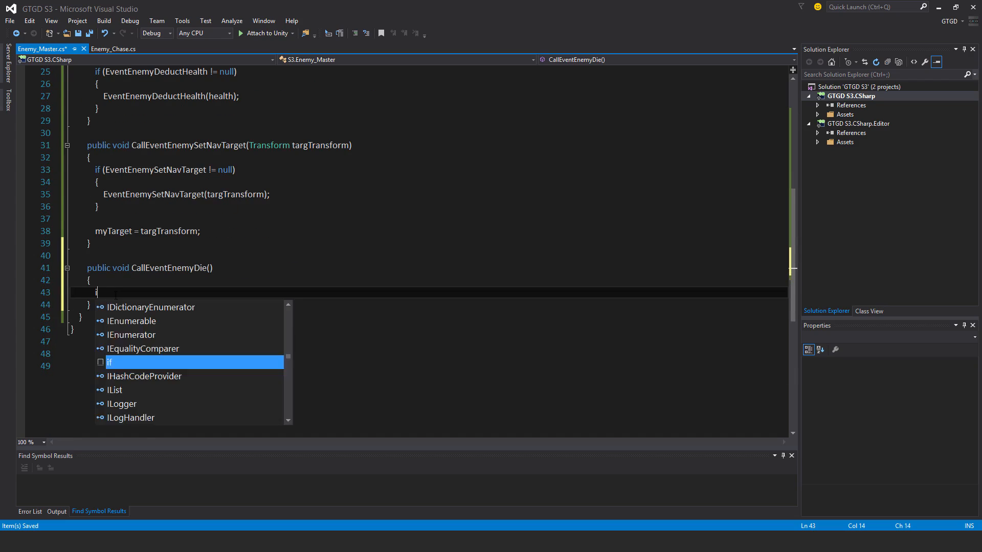
{"action": "type", "text": "f(Event"}
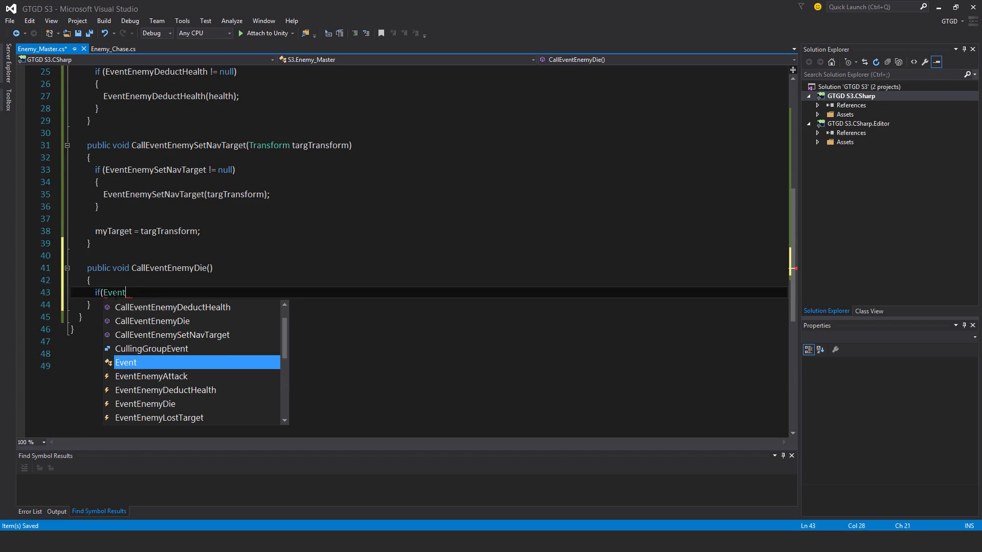
{"action": "type", "text": "ene"}
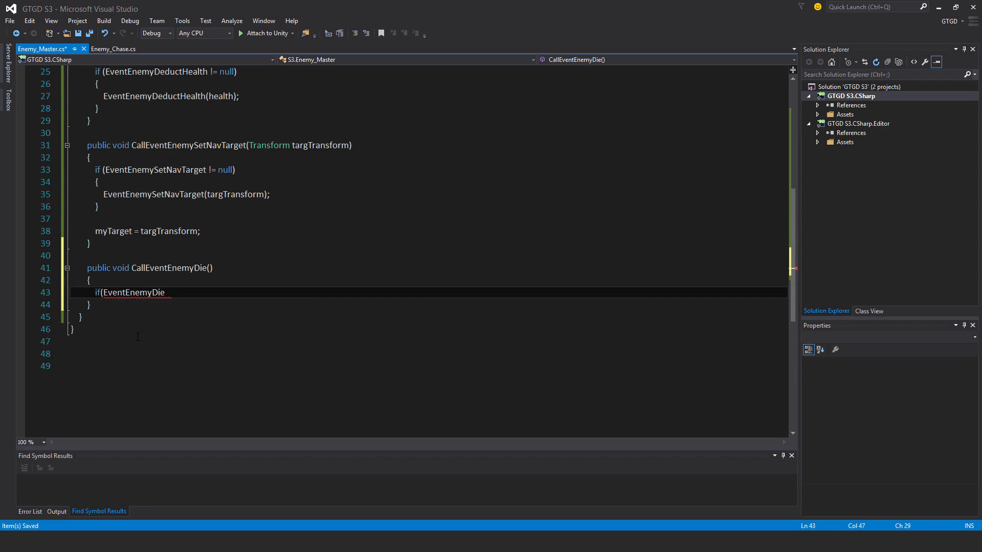
{"action": "type", "text": "!="}
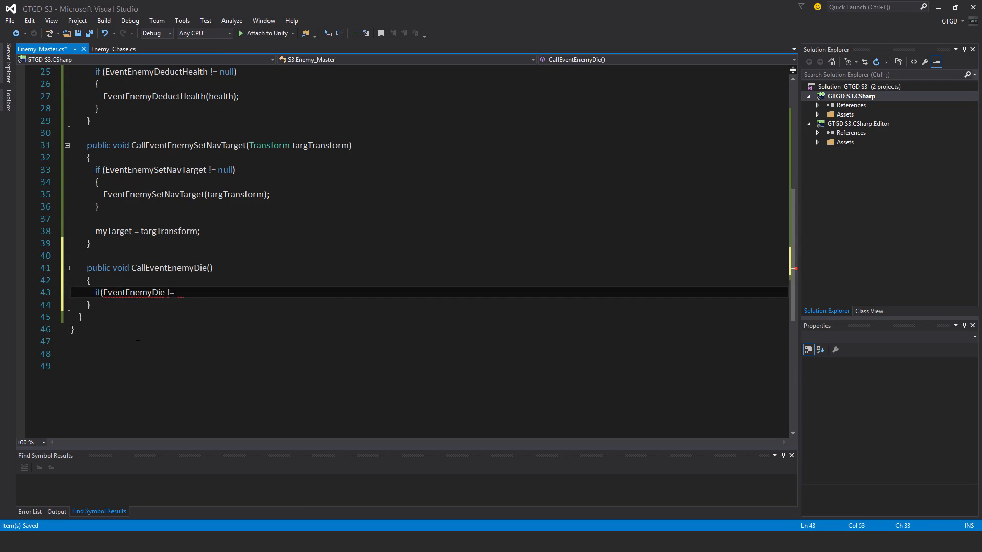
{"action": "type", "text": "null)"}
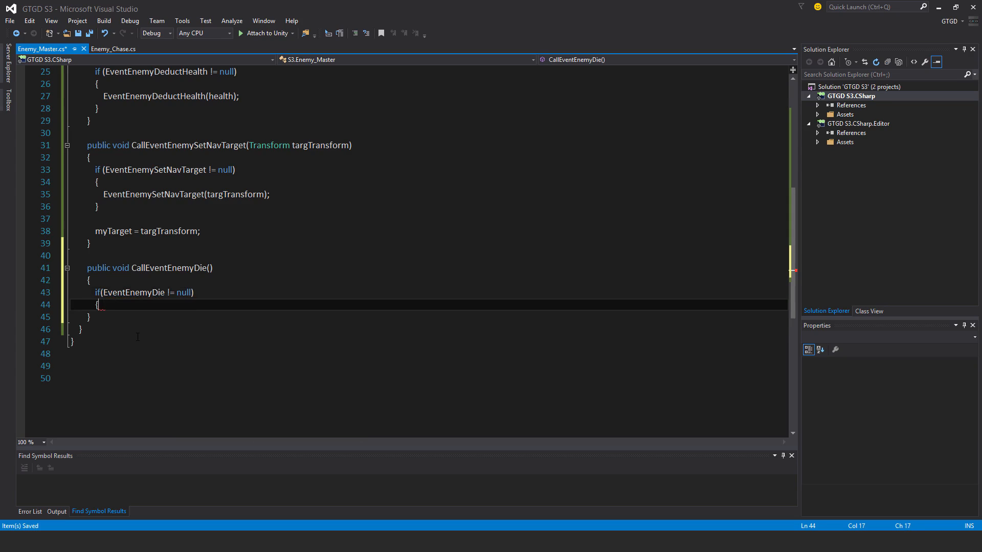
{"action": "key", "text": "enter"}
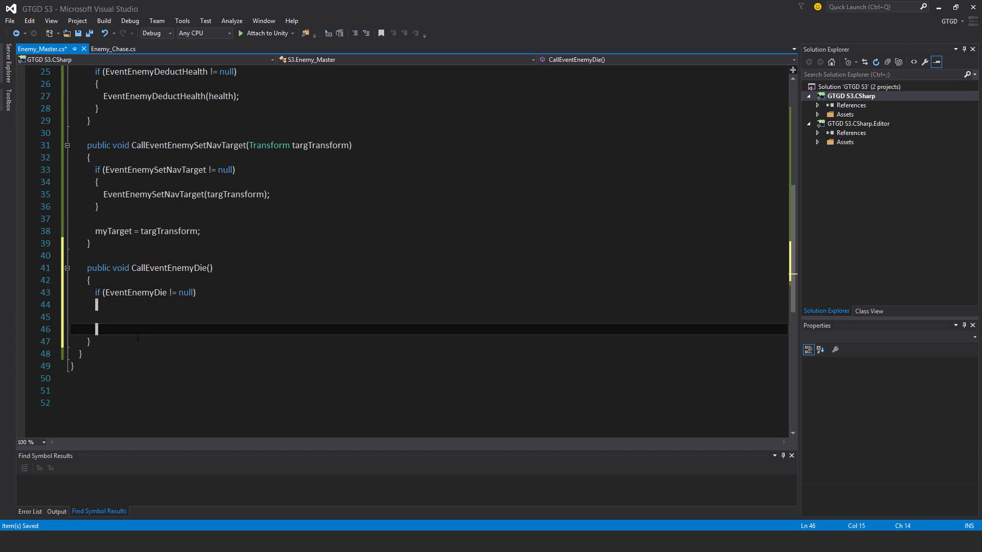
{"action": "type", "text": "event"}
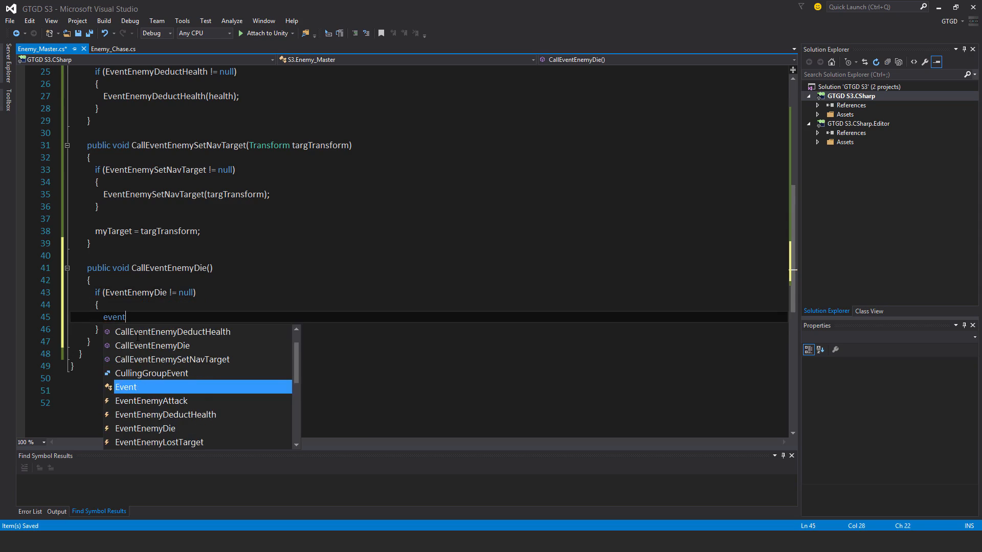
{"action": "key", "text": "Down"}
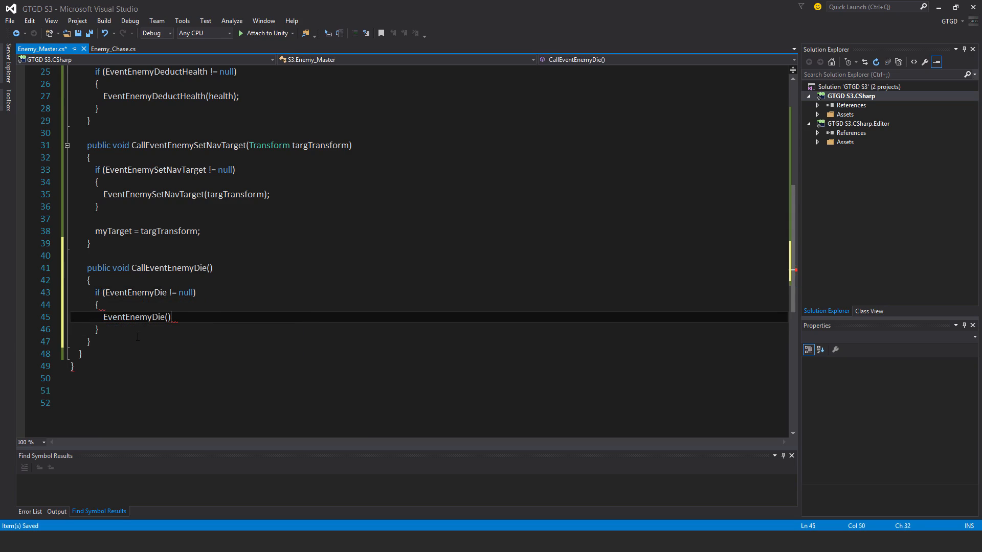
{"action": "type", "text": ";"}
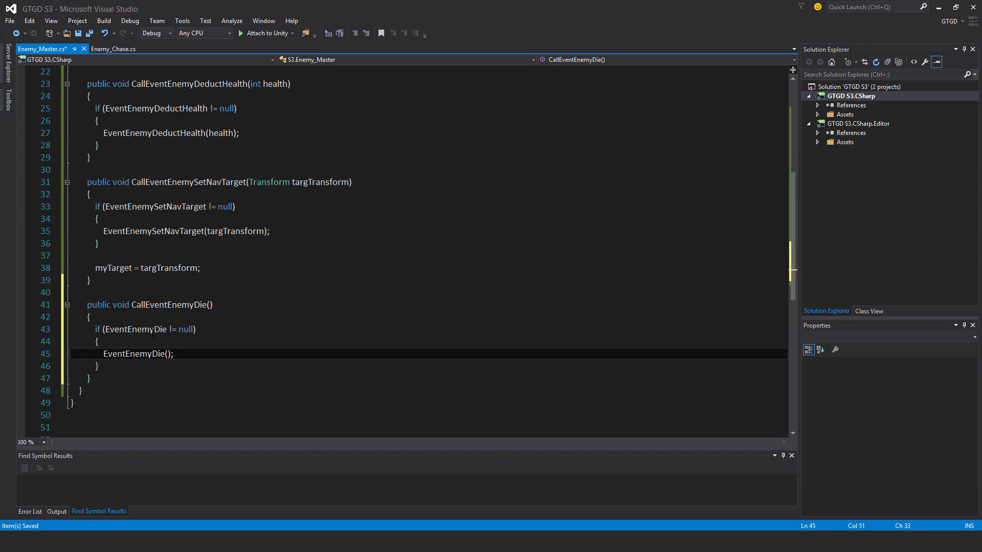
- Duplicate CallEventEnemyDie and rename the copy to CallEventEnemyWalking raising EventEnemyWalking
{"action": "left_click_drag", "start_coordinate": [88, 305], "coordinate": [92, 378]}
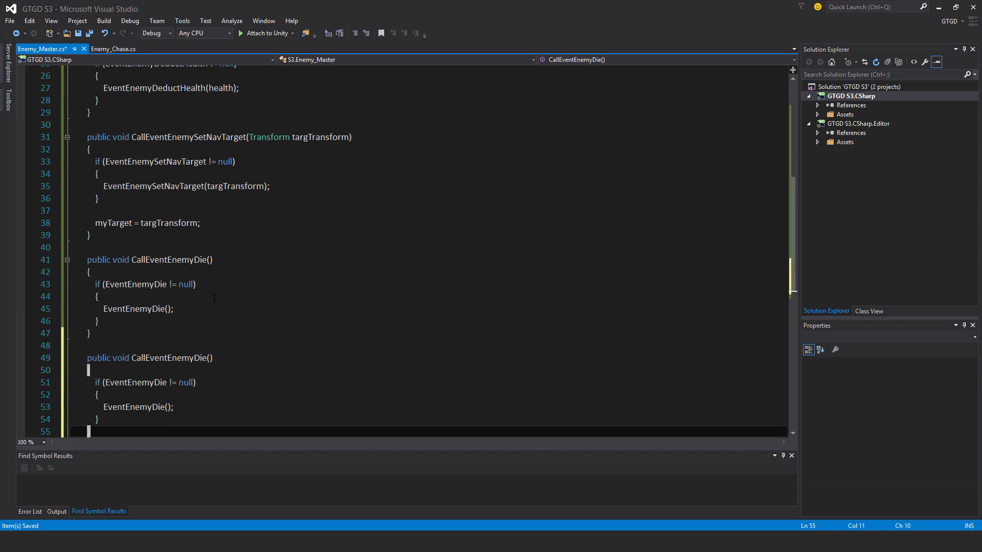
{"action": "scroll", "scroll_direction": "down", "scroll_amount": 3}
{"action": "type", "text": "Walkin"}
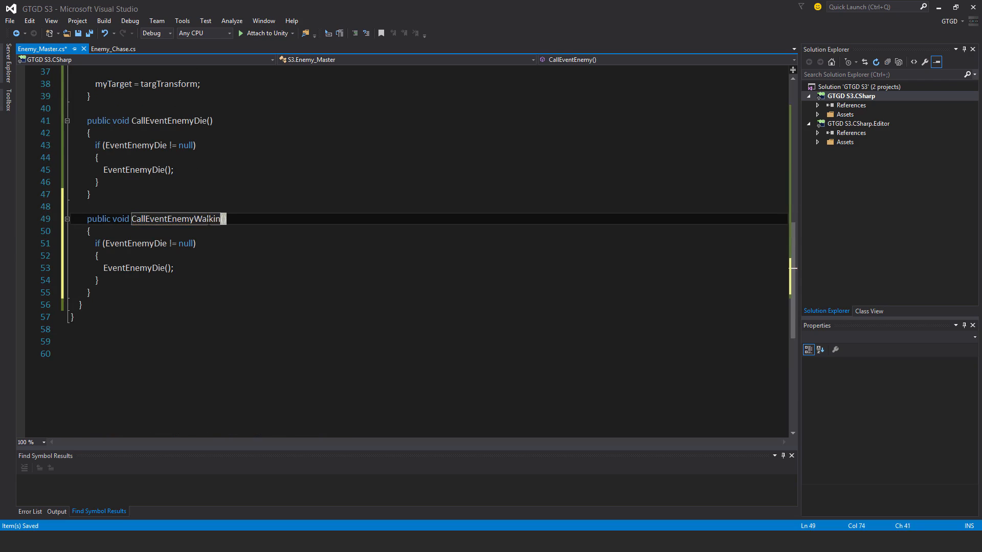
{"action": "type", "text": "E"}
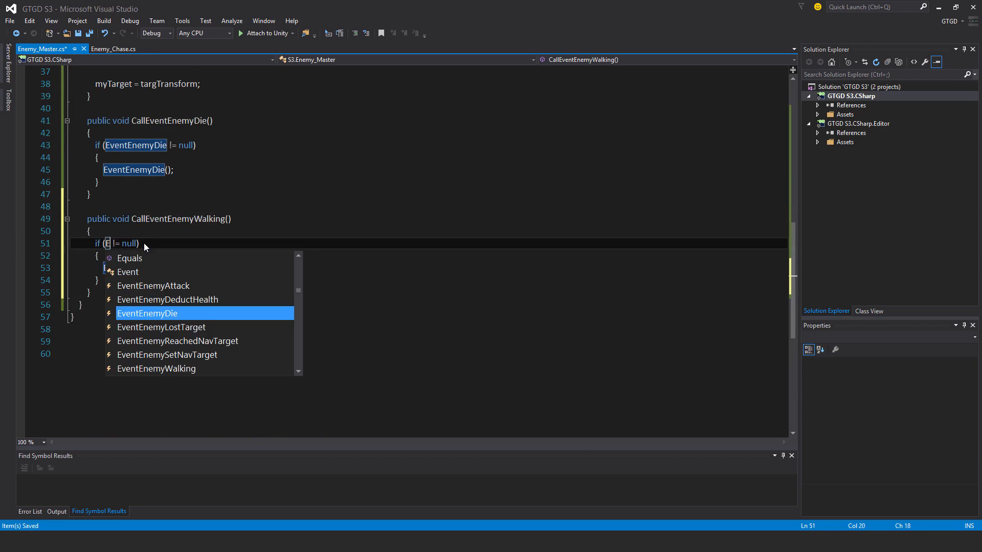
{"action": "type", "text": "ventEnemyWalking"}
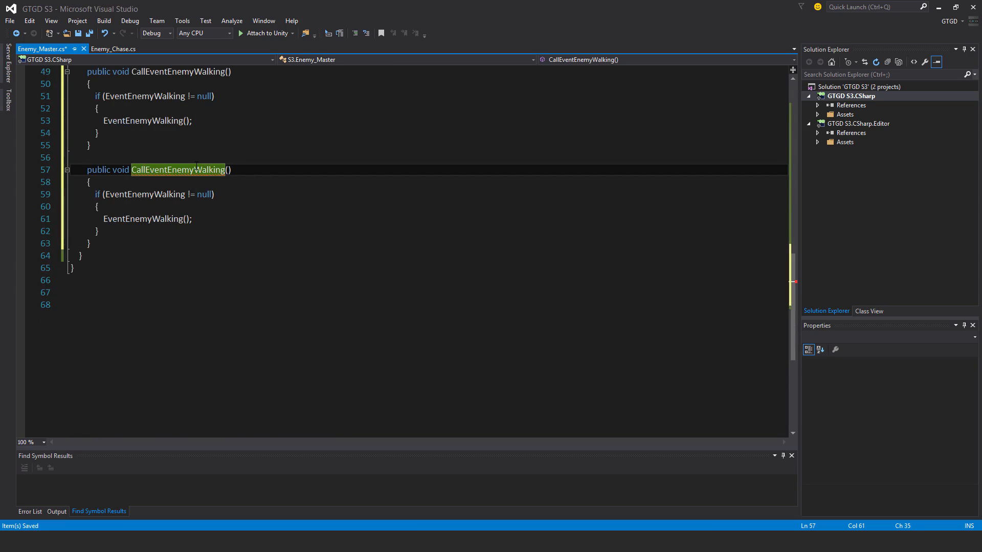
- Rename another copy to CallEventEnemyReachedNavTarget raising EventEnemyReachedNavTarget
{"action": "key", "text": "Delete"}
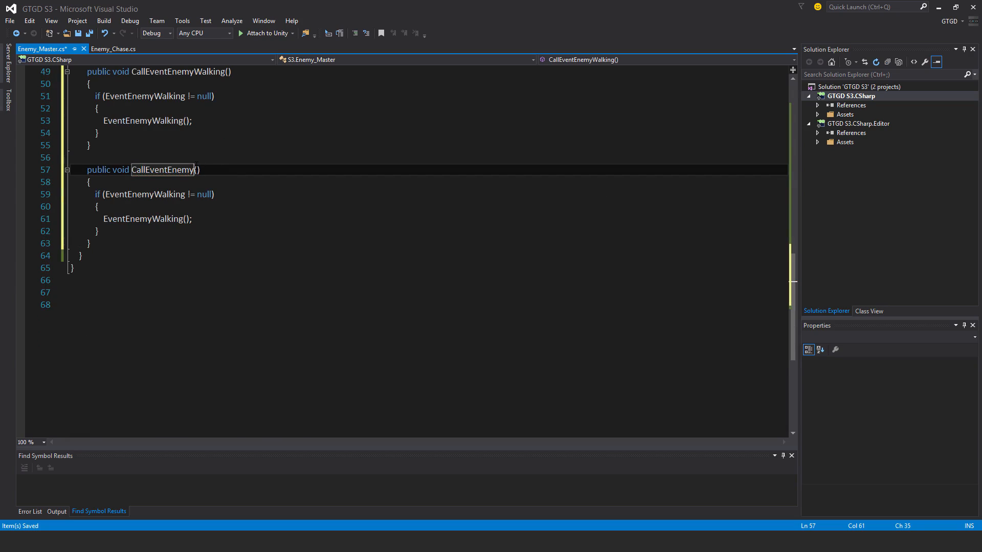
{"action": "type", "text": "Reached"}
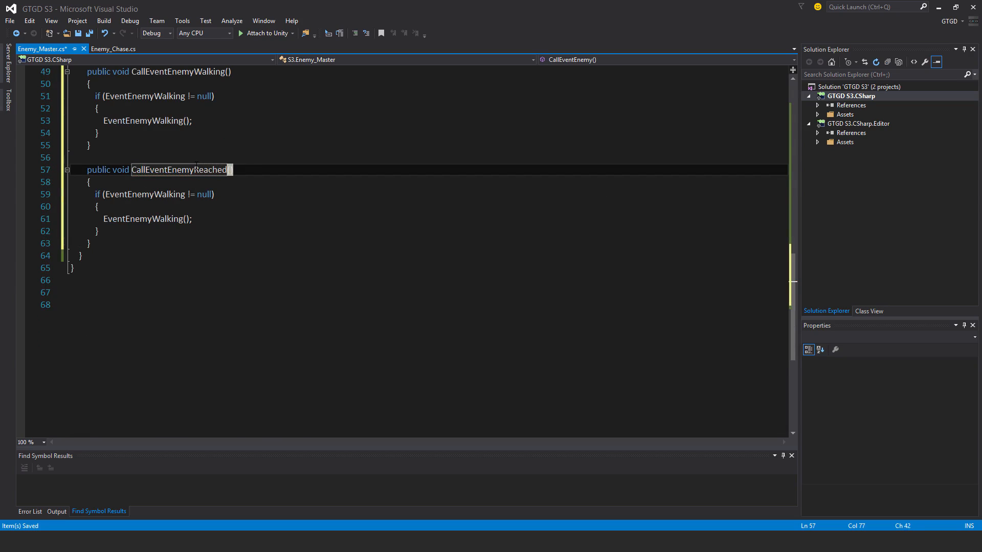
{"action": "type", "text": "NavTarget"}
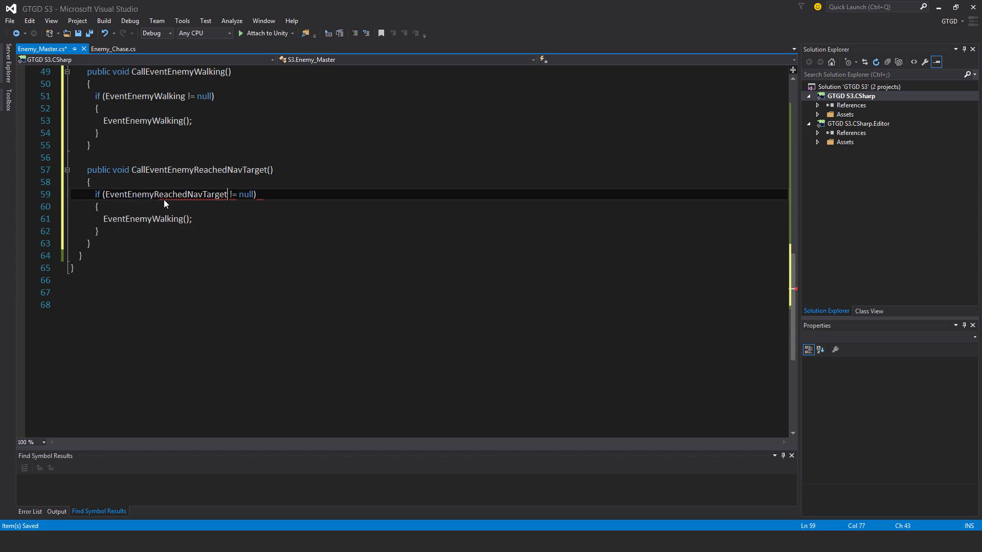
{"action": "type", "text": "eve"}
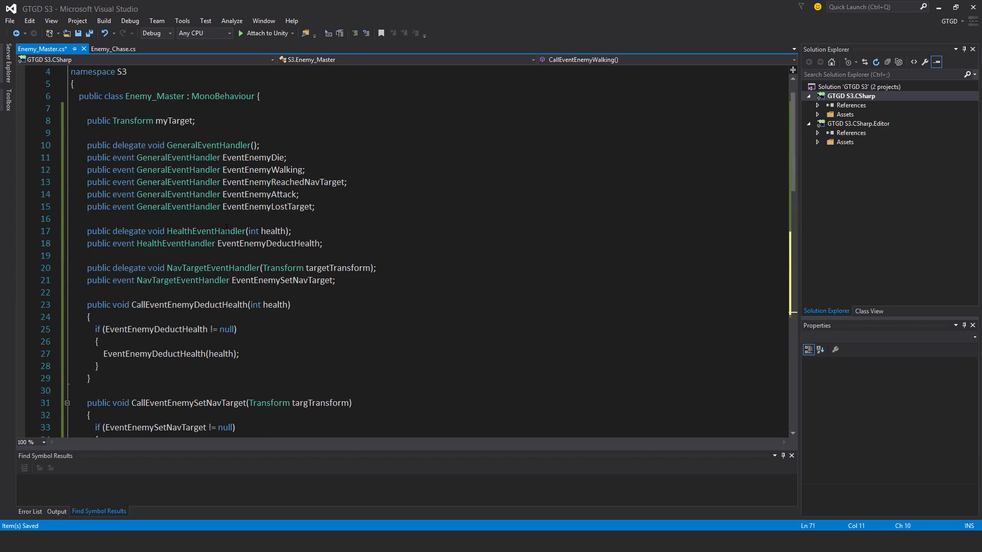
- Rename a pasted copy to CallEventEnemyAttack raising EventEnemyAttack and paste one more copy below
{"action": "scroll", "scroll_direction": "down", "scroll_amount": 3}
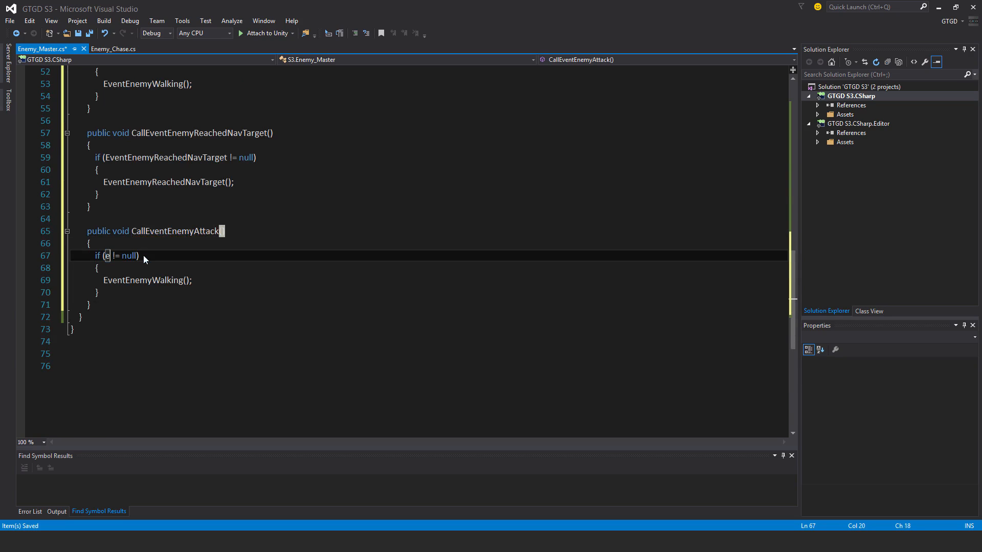
{"action": "type", "text": "ventEnemyAttack"}
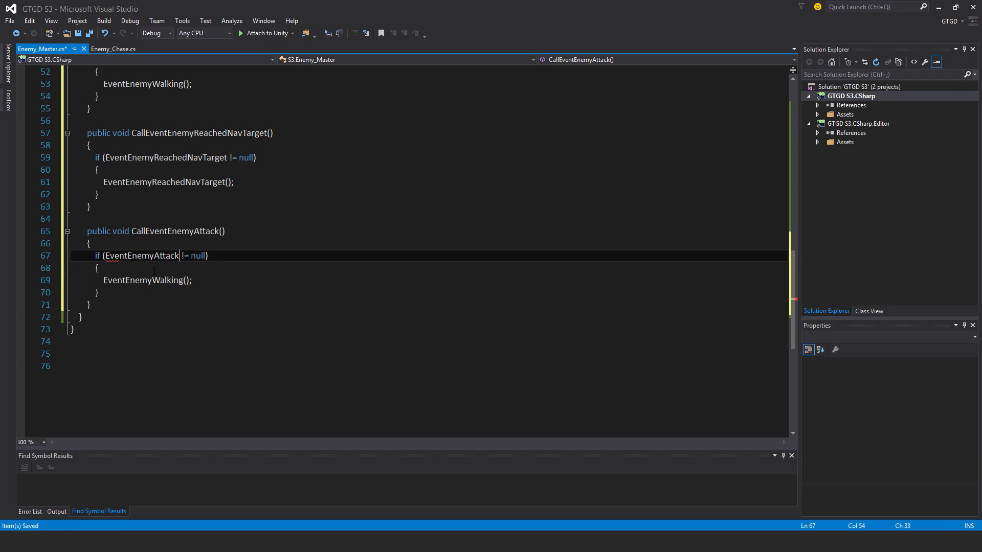
{"action": "type", "text": "eve"}
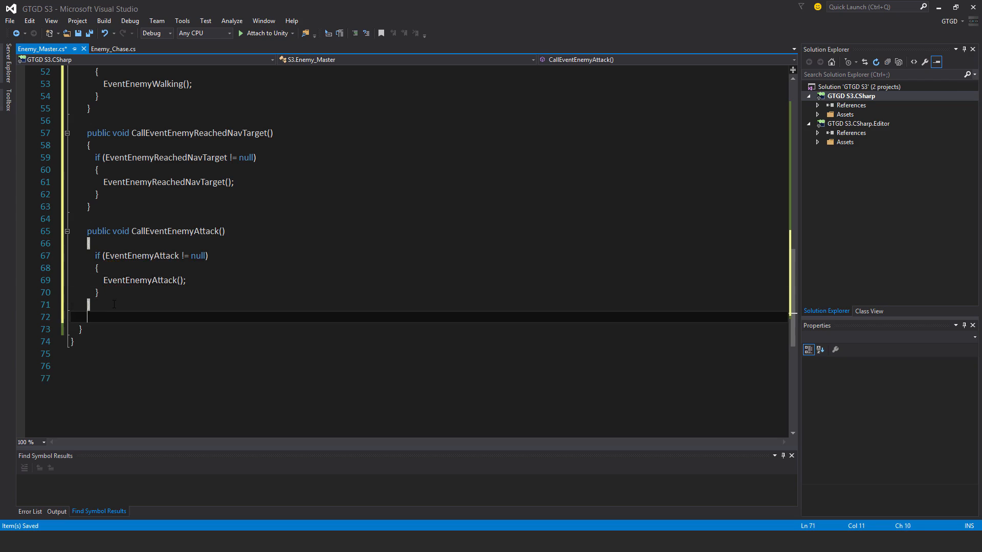
{"action": "type", "text": "public void CallEventEnemyWalking()"}
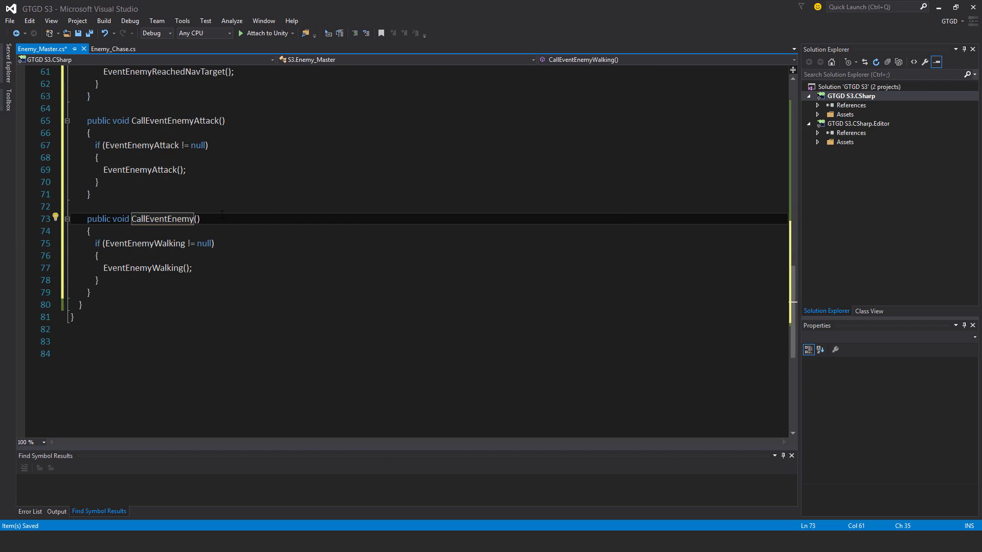
- Write CallEventEnemyLostTarget to invoke EventEnemyLostTarget and set myTarget = null, then save
{"action": "type", "text": "LostTarget"}
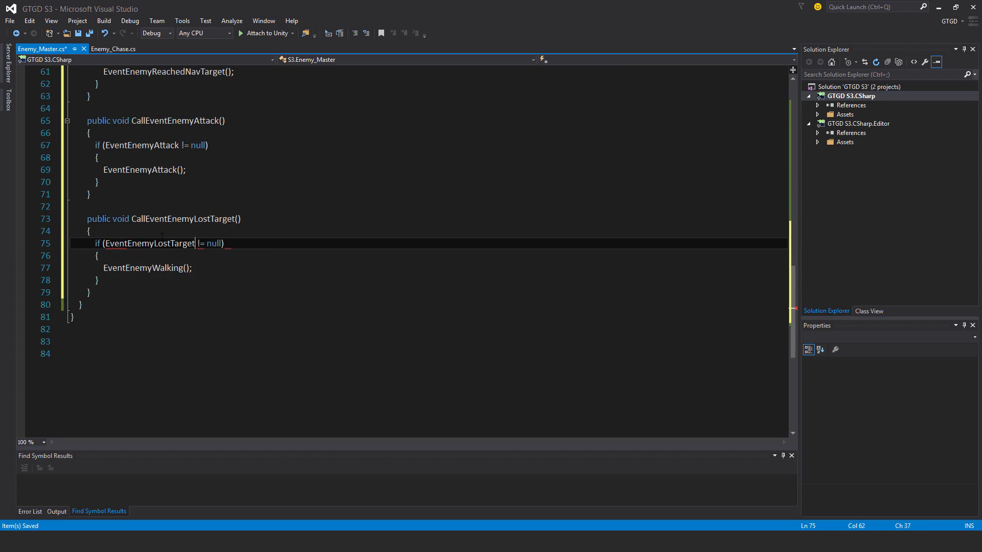
{"action": "type", "text": "eve"}
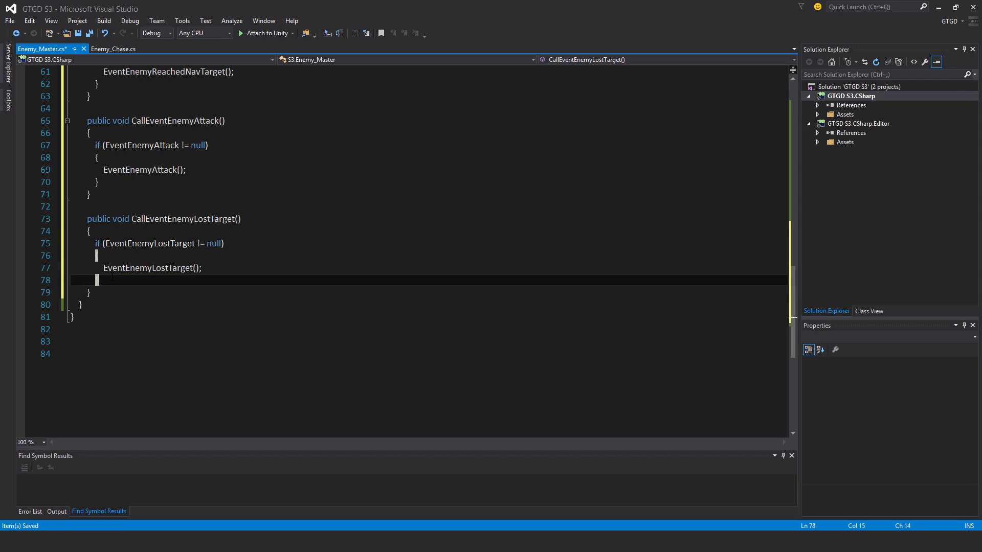
{"action": "type", "text": "myTarget"}
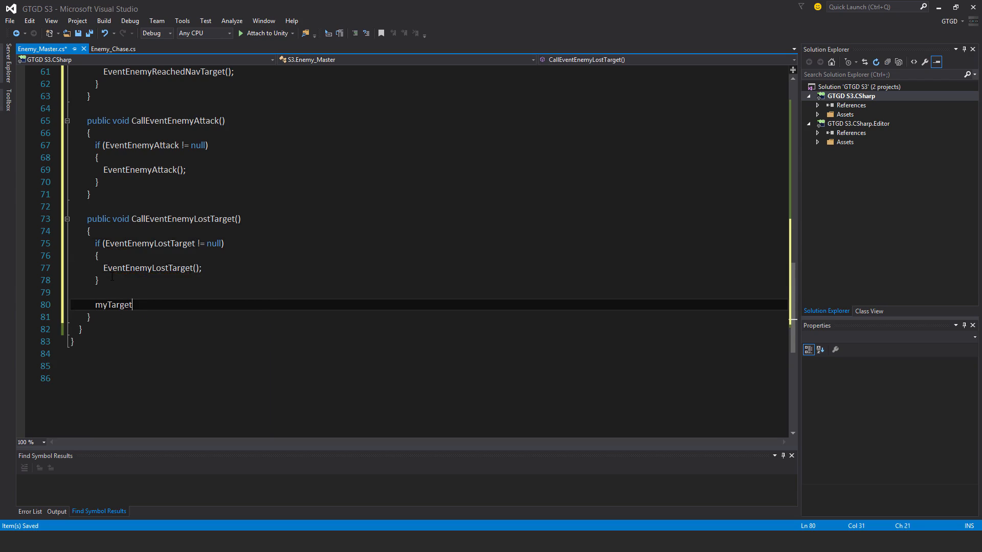
{"action": "type", "text": "= null;"}
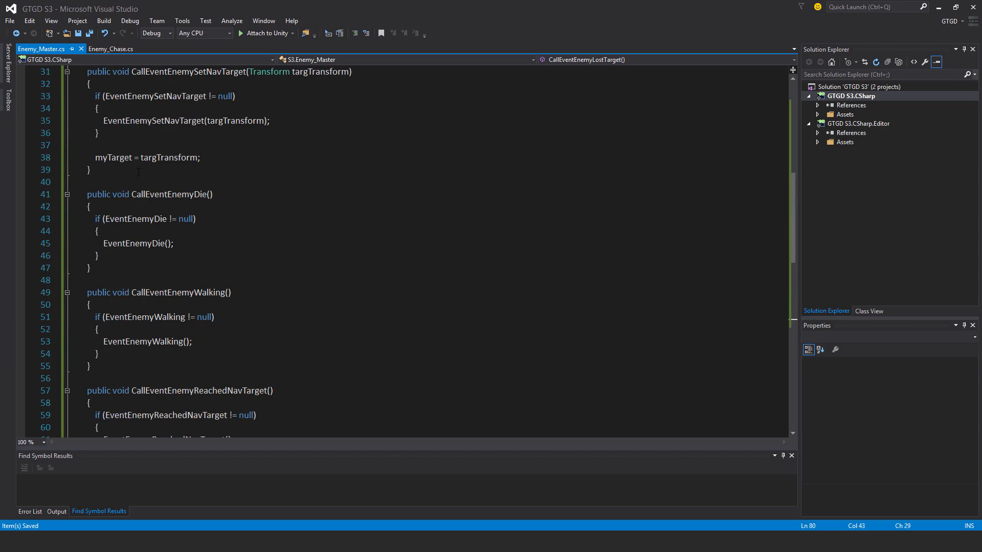
- Scroll the inspector preview of the recompiled Enemy_Master script in Unity
{"action": "scroll", "scroll_direction": "down", "scroll_amount": 3}
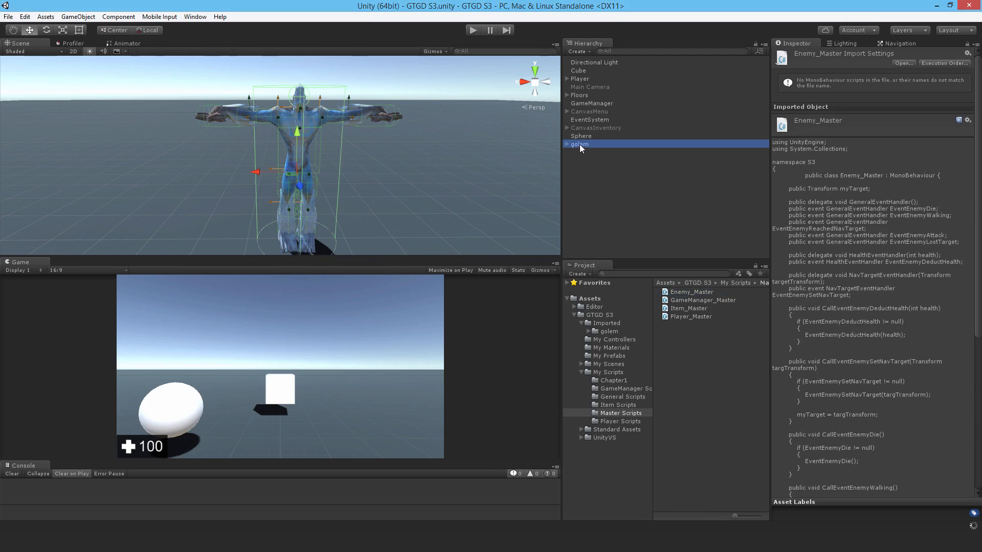
- Select the golem with its Enemy_Master component, run the scene in play mode, then stop it
{"action": "left_click", "coordinate": [579, 144]}
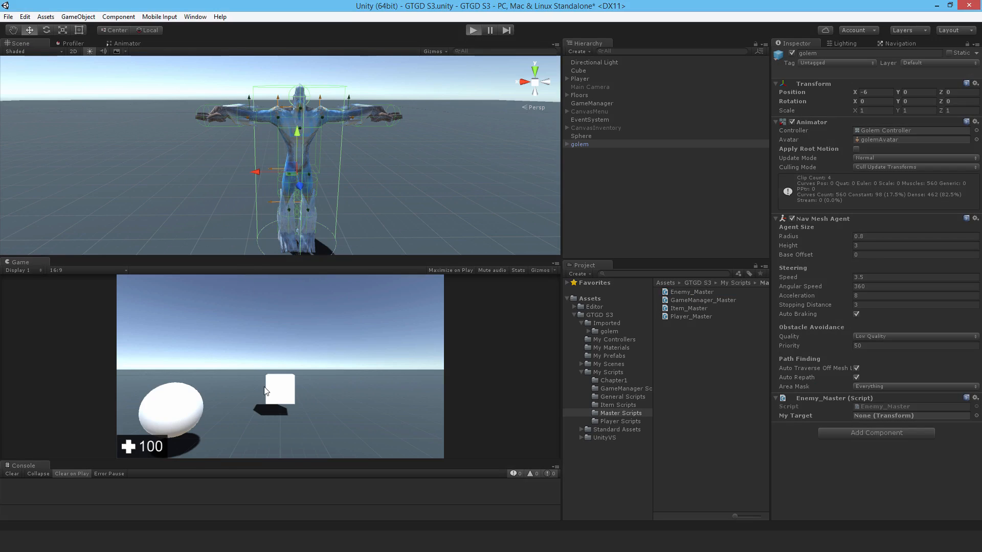
{"action": "left_click", "coordinate": [473, 29]}
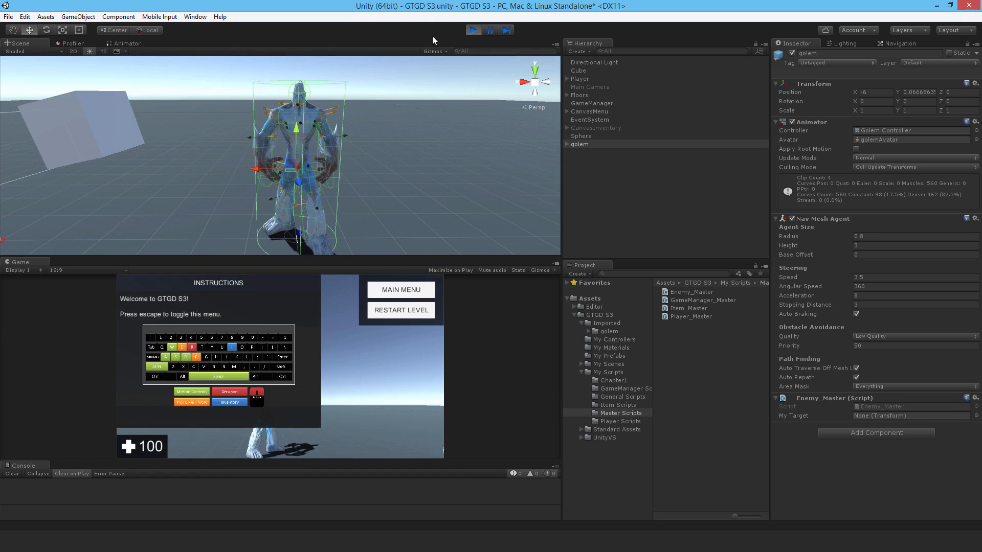
{"action": "left_click", "coordinate": [489, 30]}
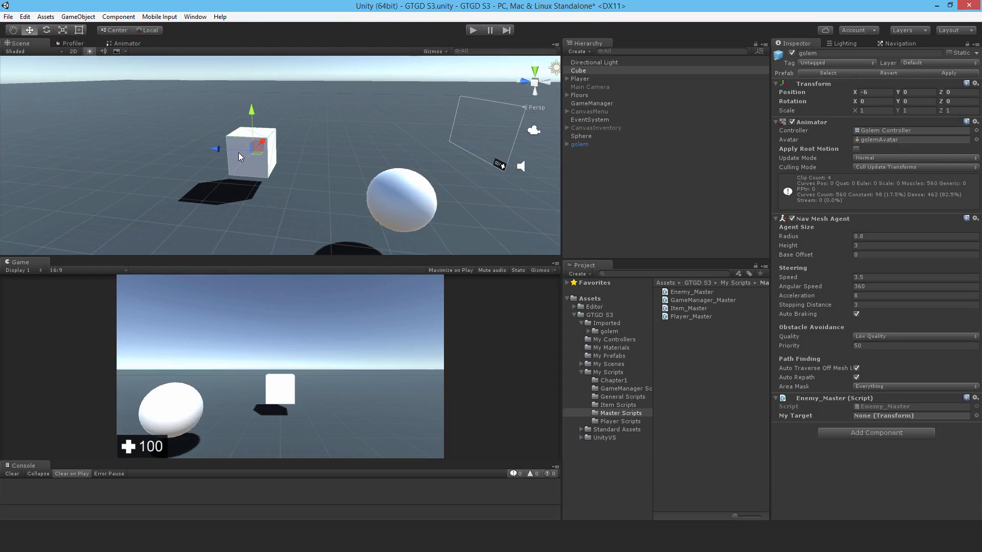
- Delete the selected Cube from the scene via Edit > Delete
{"action": "left_click", "coordinate": [577, 70]}
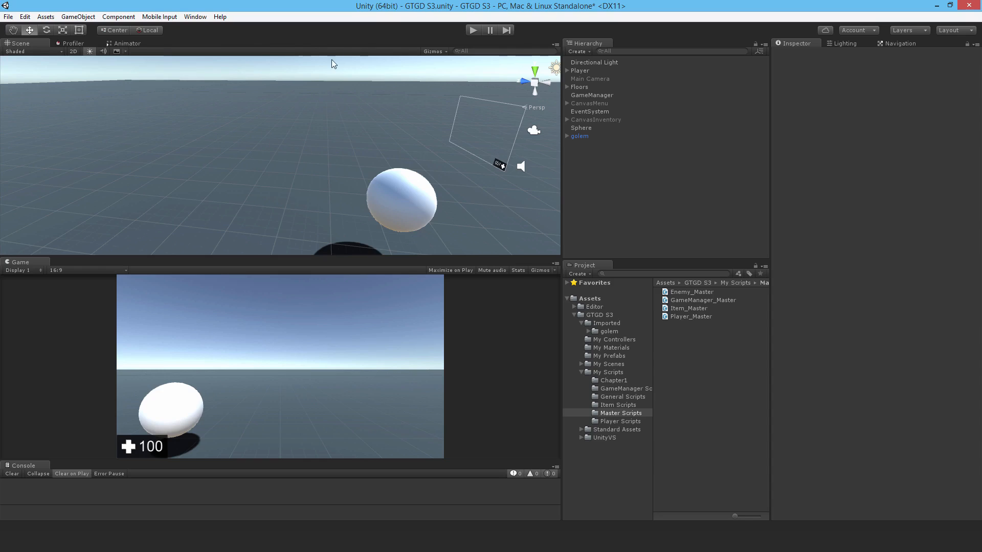
{"action": "mouse_move", "coordinate": [312, 149]}
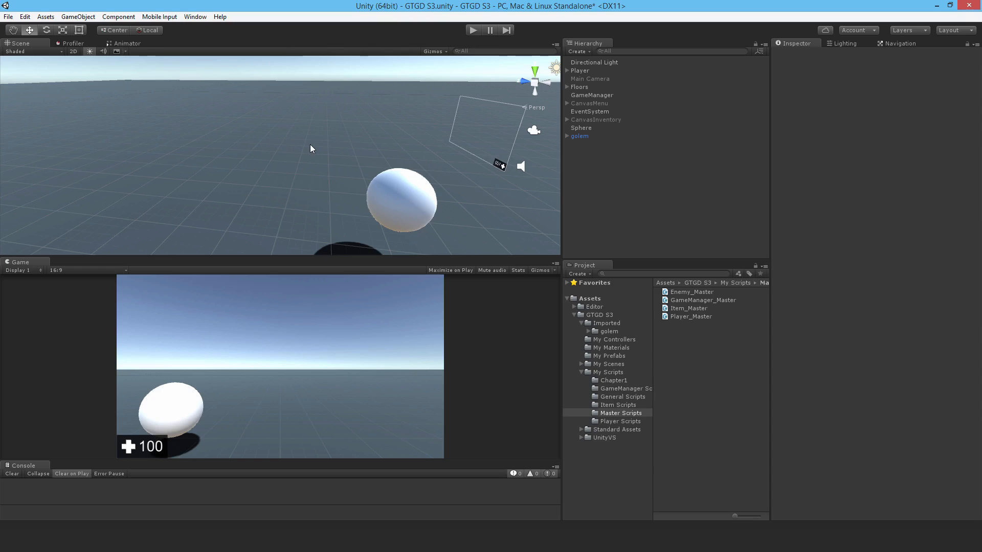